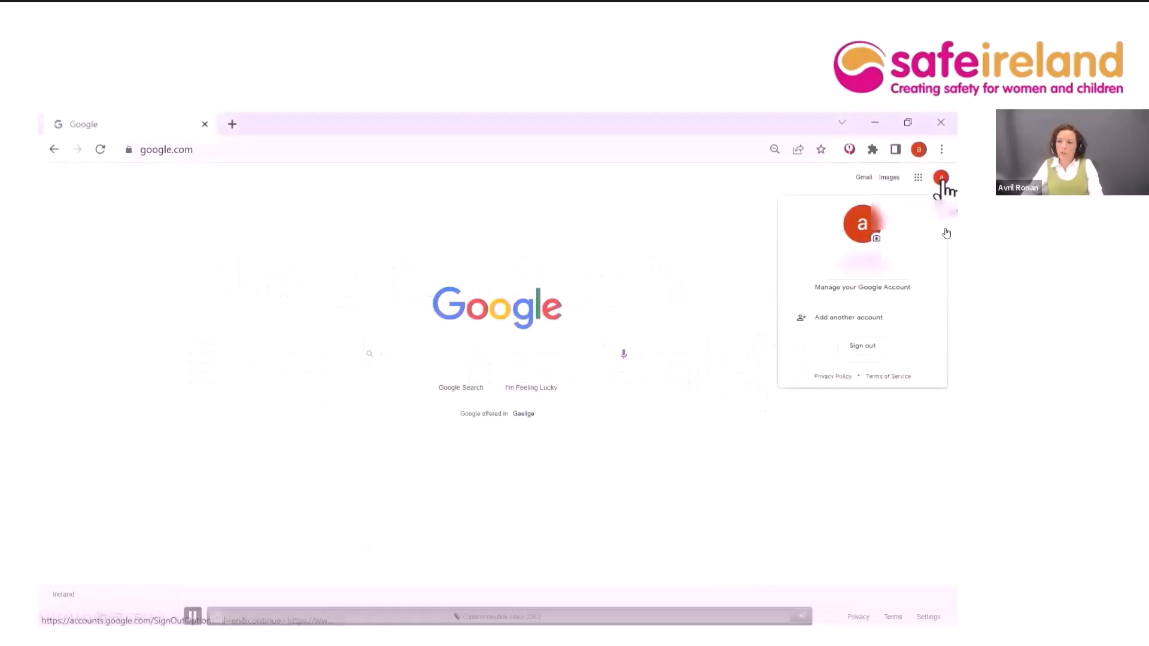
pyautogui.moveTo(574, 553)
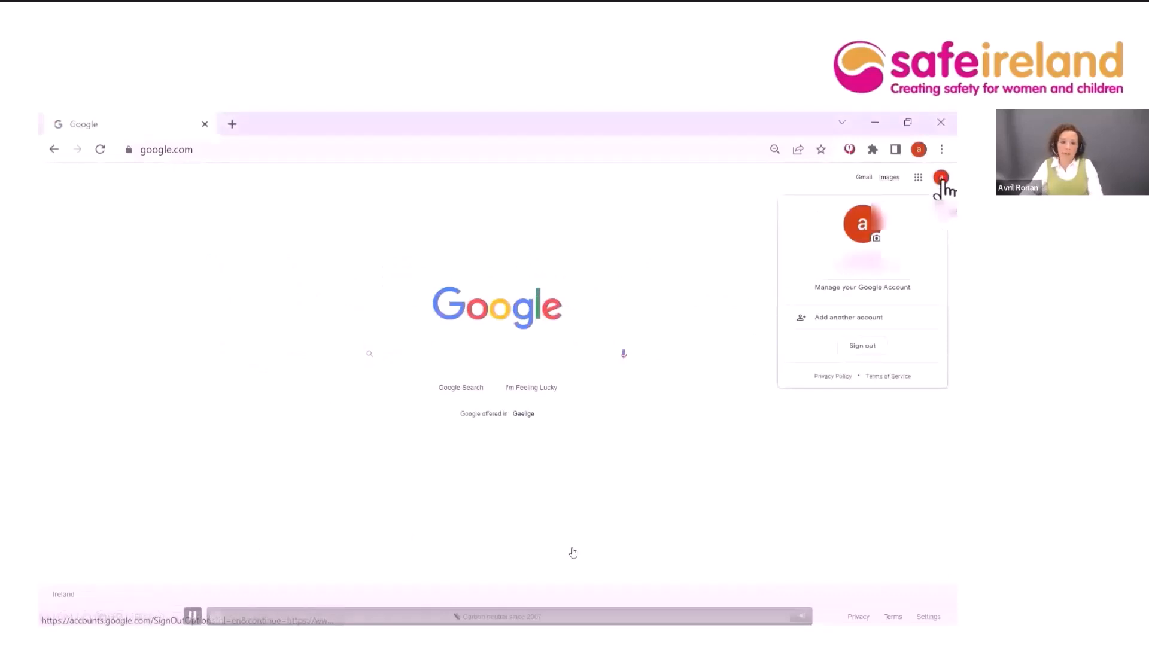
# - Open Google Account's history settings for things you've done and places you've been
pyautogui.click(862, 287)
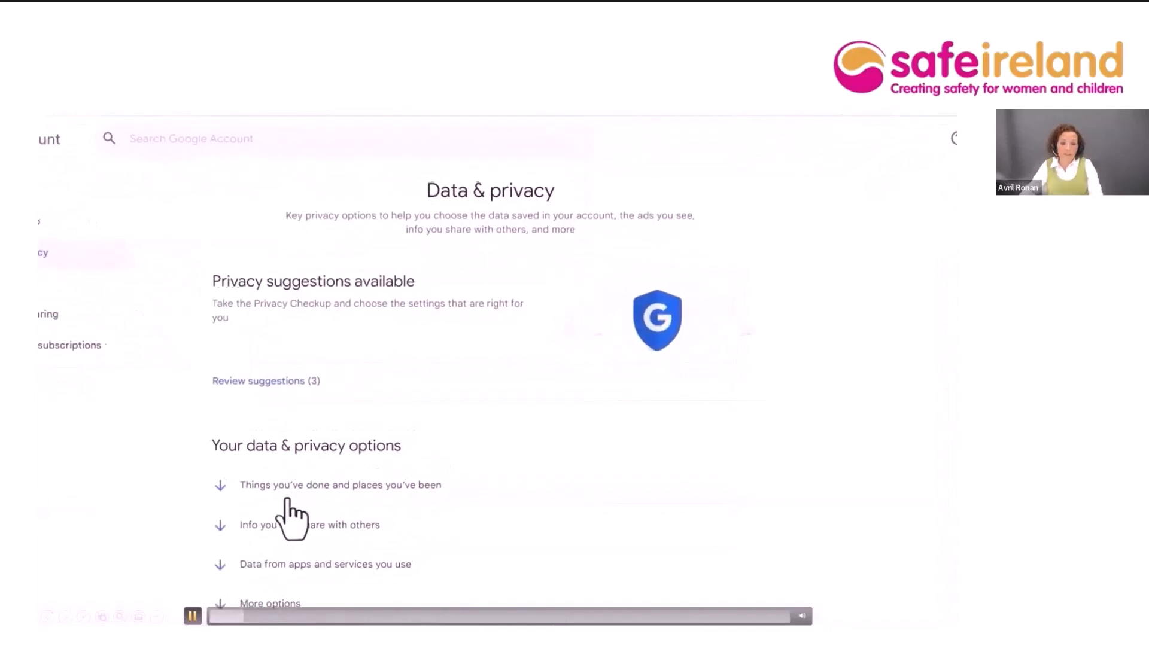
pyautogui.click(340, 485)
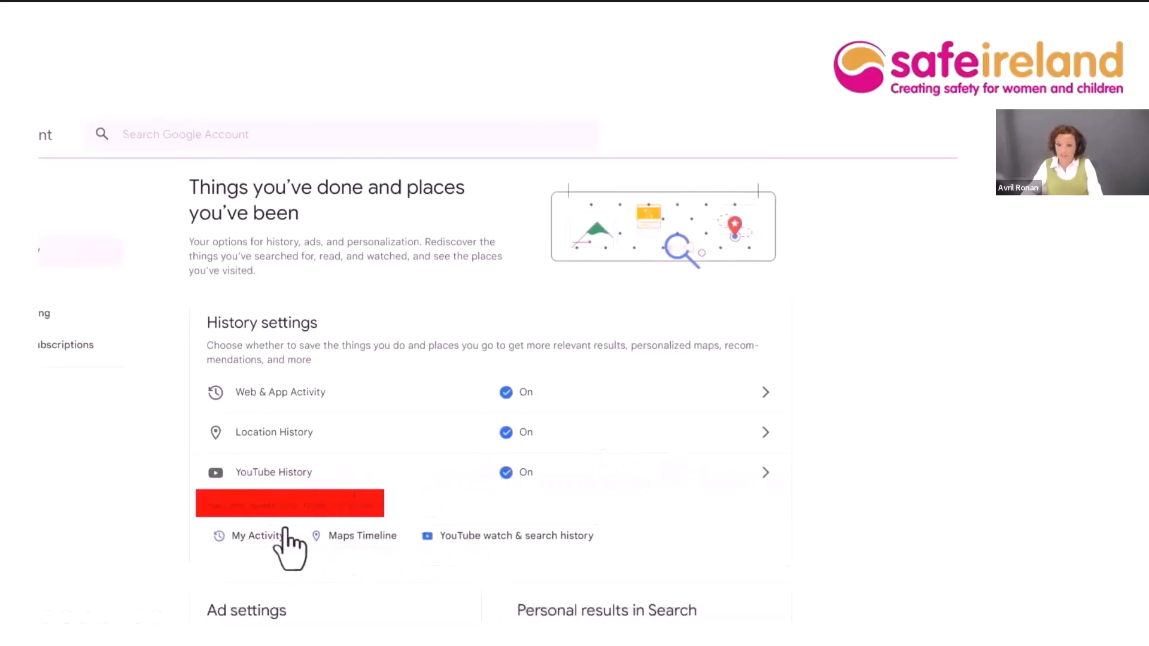
pyautogui.moveTo(737, 491)
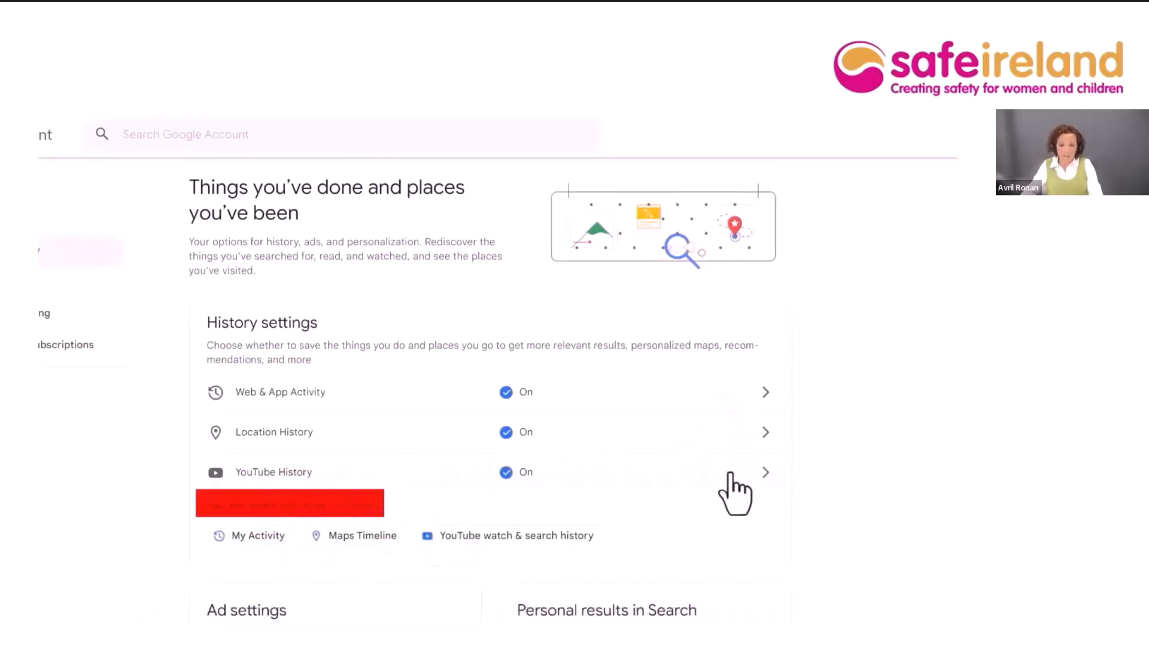
pyautogui.moveTo(257, 535)
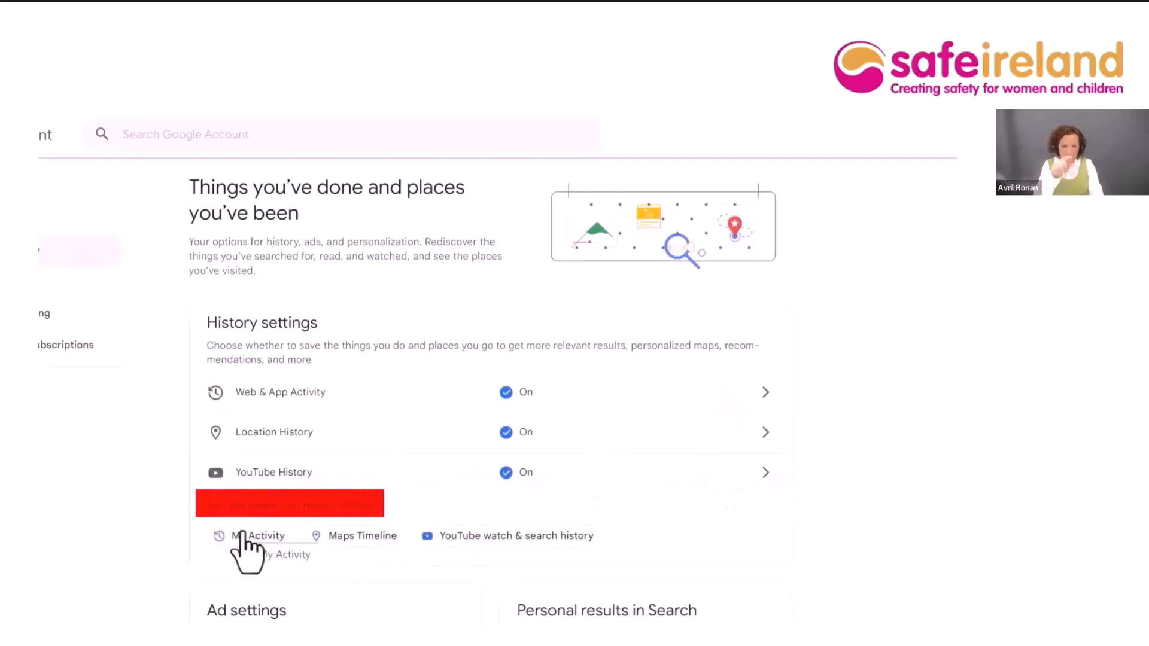
# - Open Activity controls and cancel the Web & App Activity pause prompt, keeping it on
pyautogui.click(261, 536)
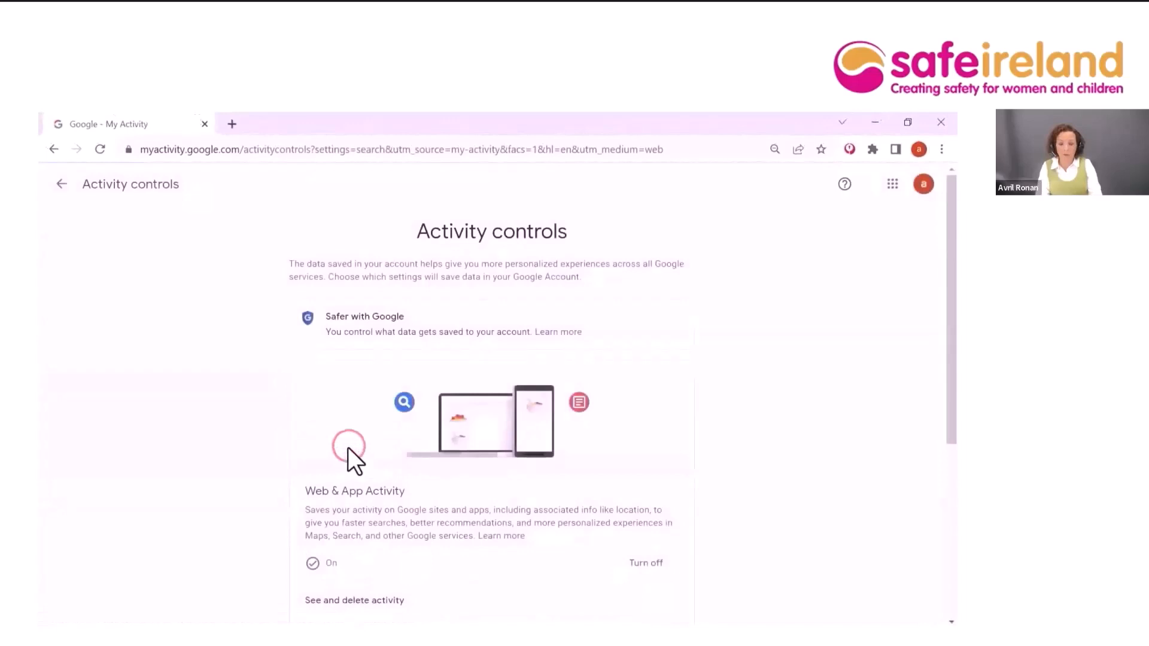
pyautogui.moveTo(458, 401)
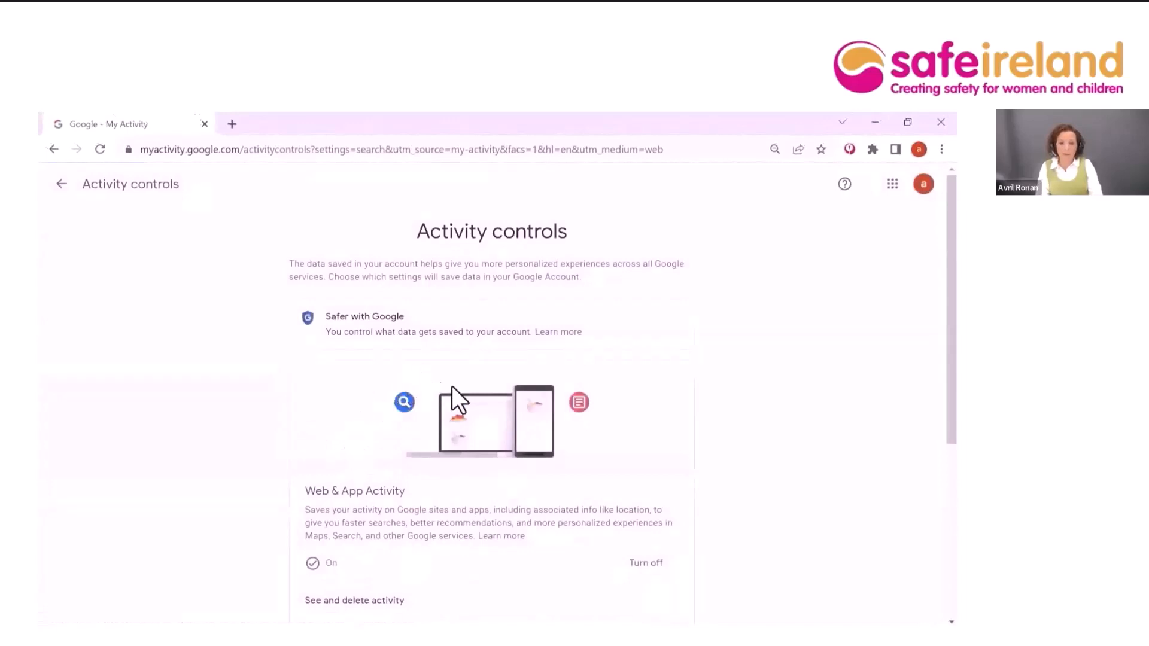
pyautogui.moveTo(568, 570)
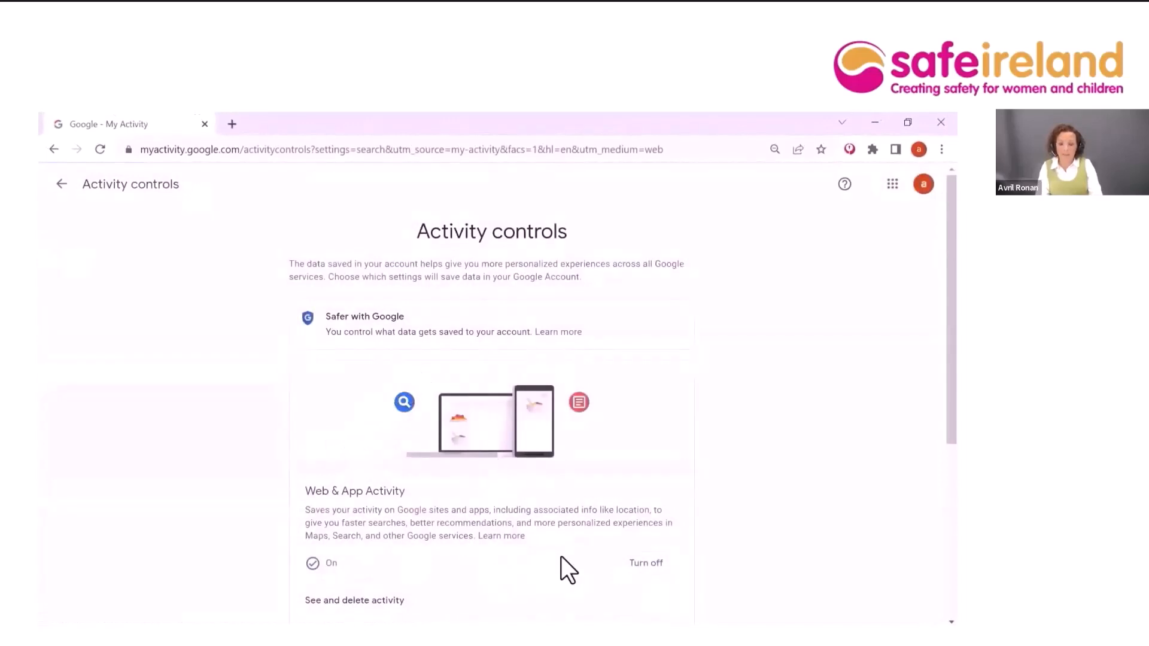
pyautogui.scroll(-3)
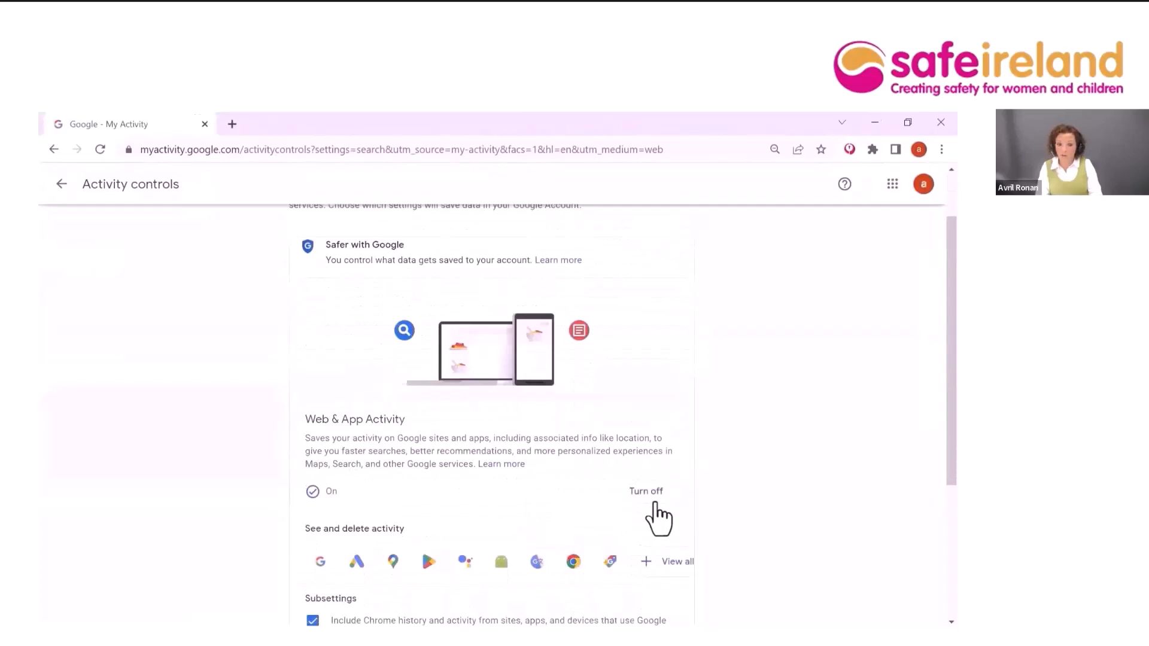
pyautogui.click(646, 490)
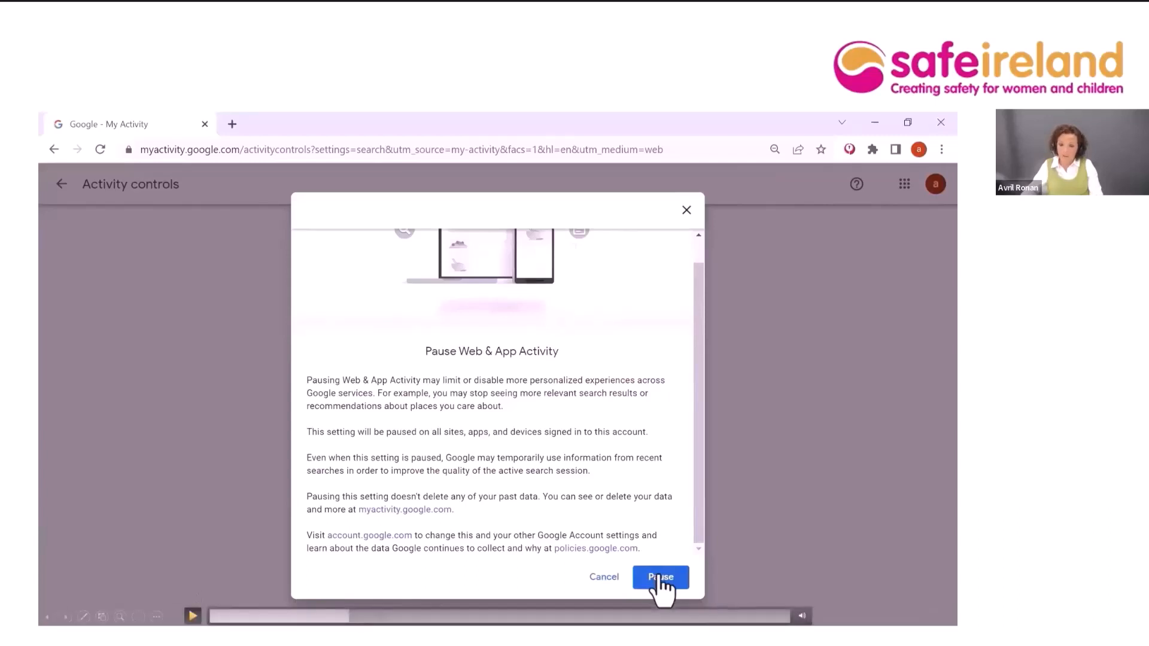
pyautogui.click(192, 616)
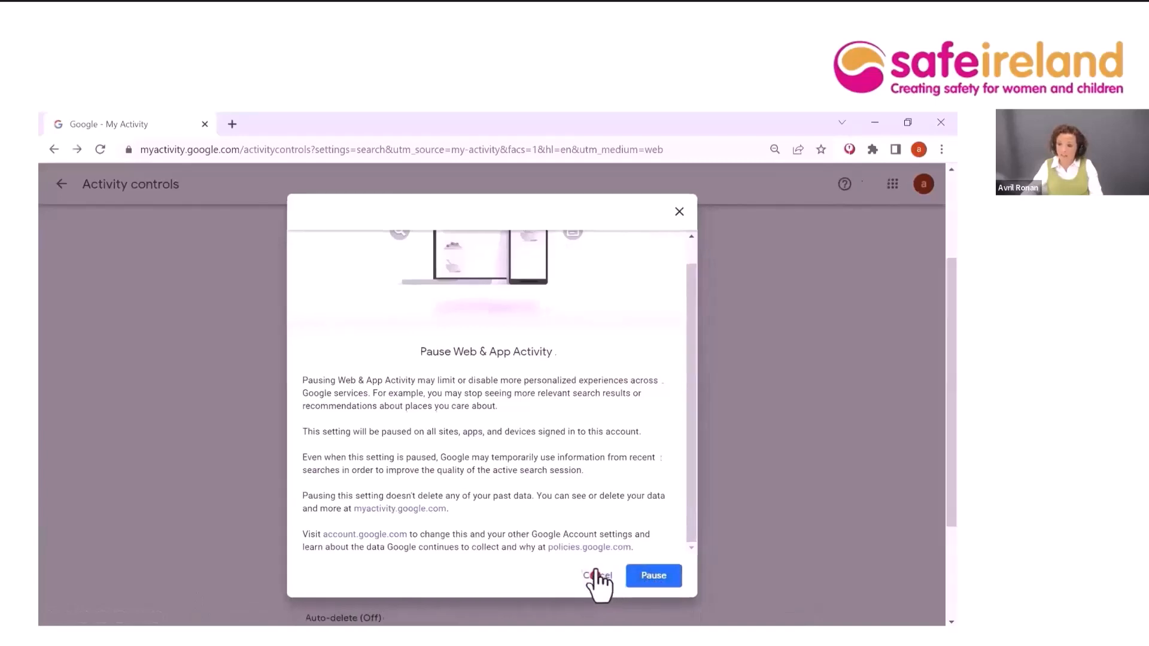
pyautogui.click(595, 575)
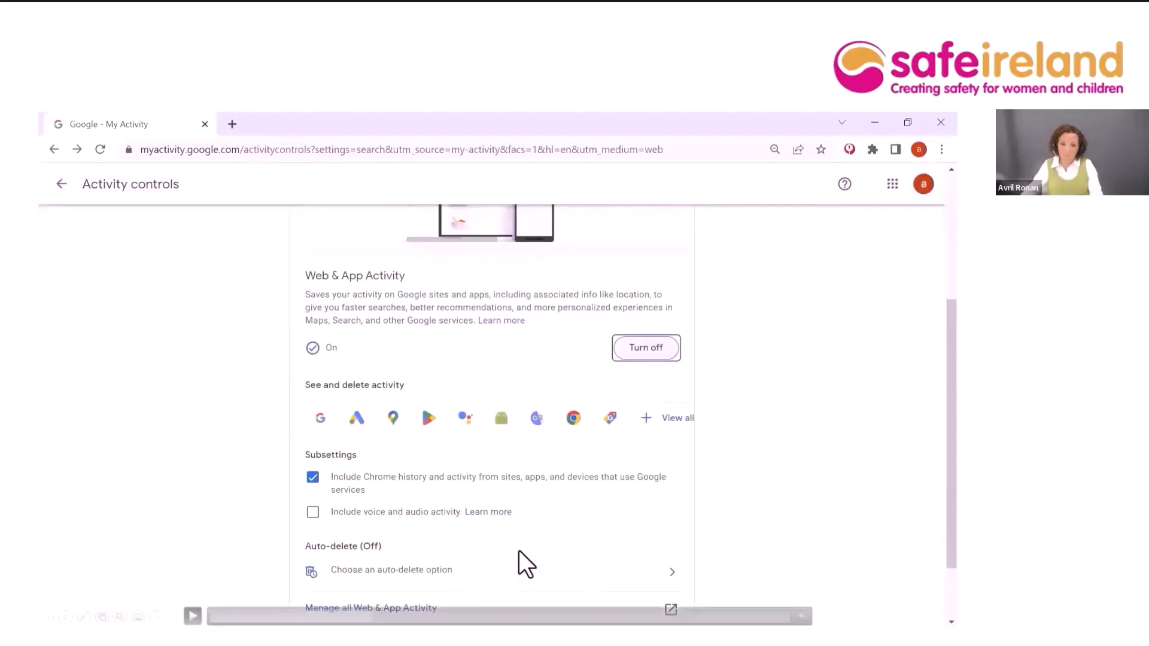
pyautogui.scroll(-3)
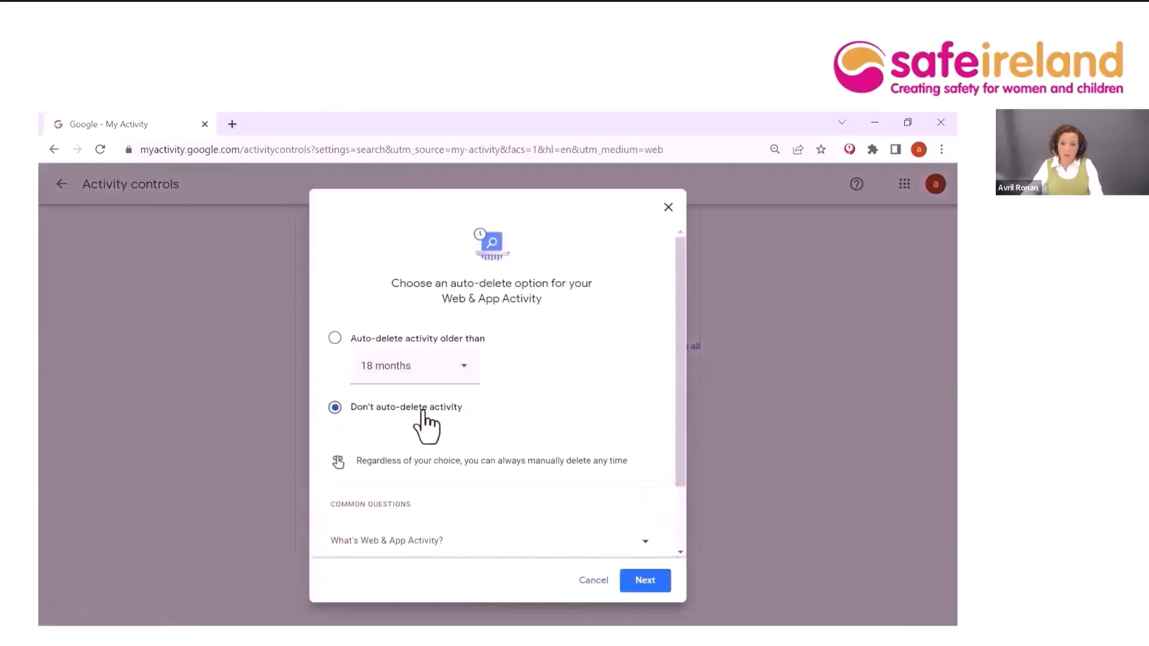
pyautogui.click(414, 365)
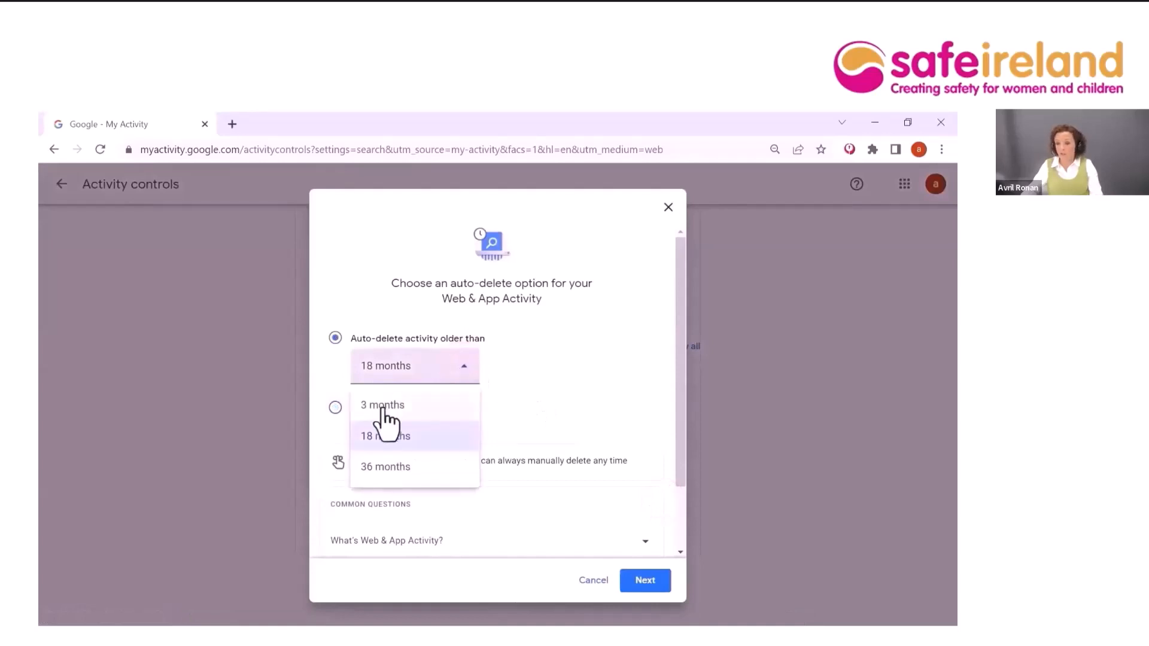
pyautogui.click(382, 405)
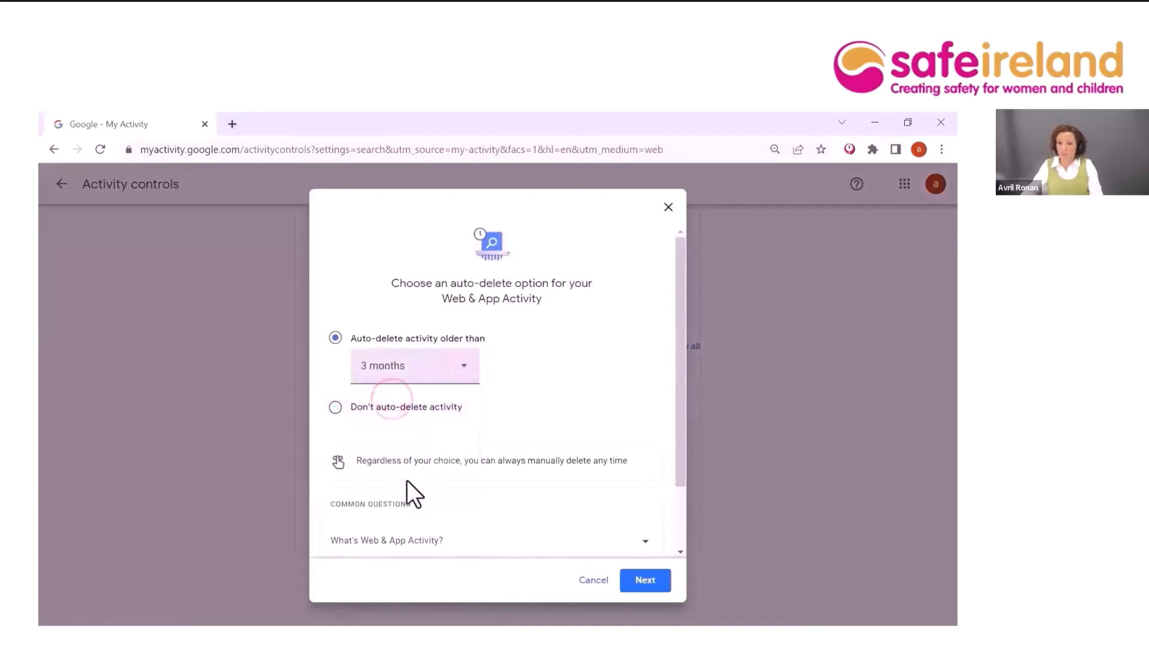
pyautogui.moveTo(385, 550)
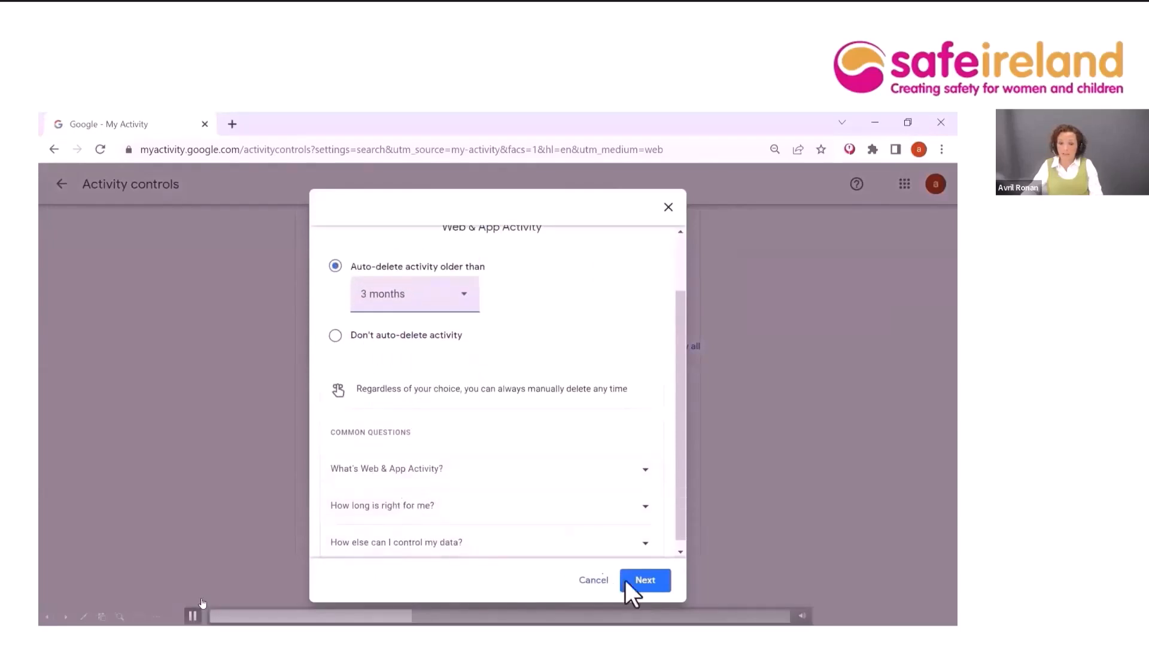
pyautogui.click(192, 616)
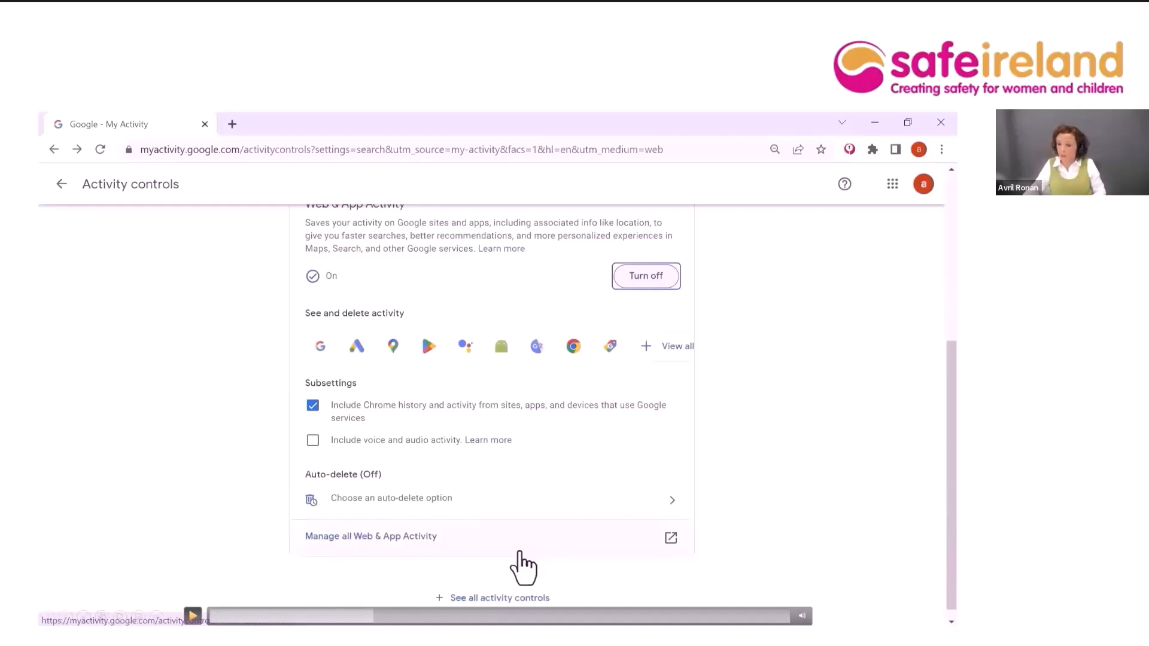
# - Pause Location History from its activity controls and acknowledge the confirmation
pyautogui.click(60, 184)
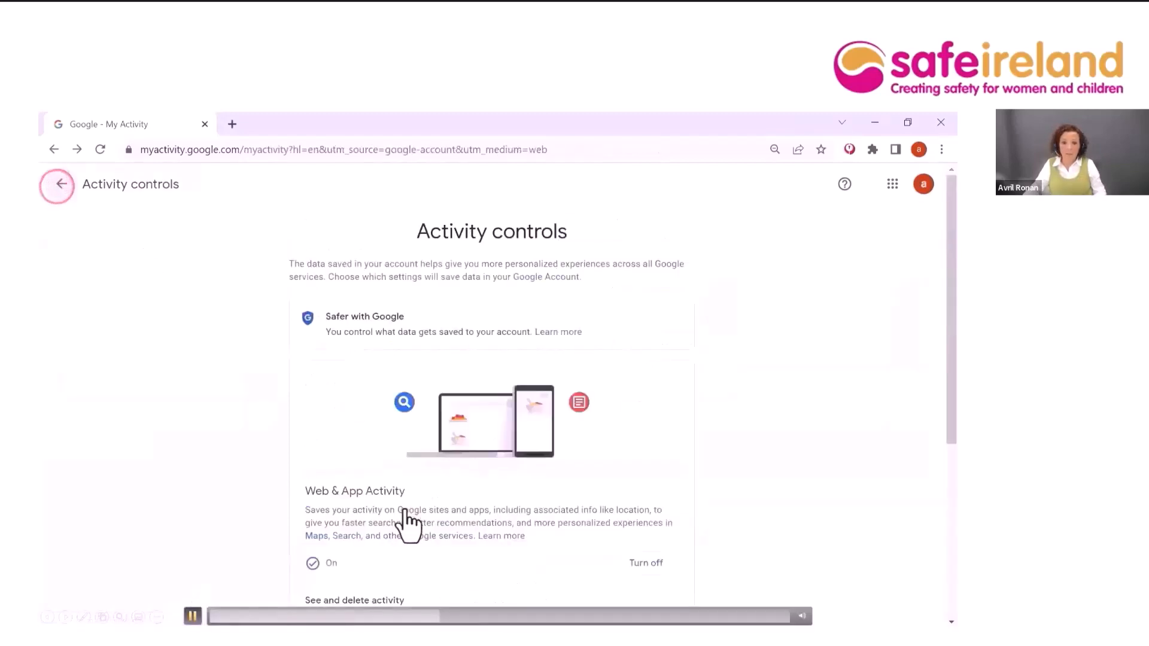
pyautogui.click(58, 184)
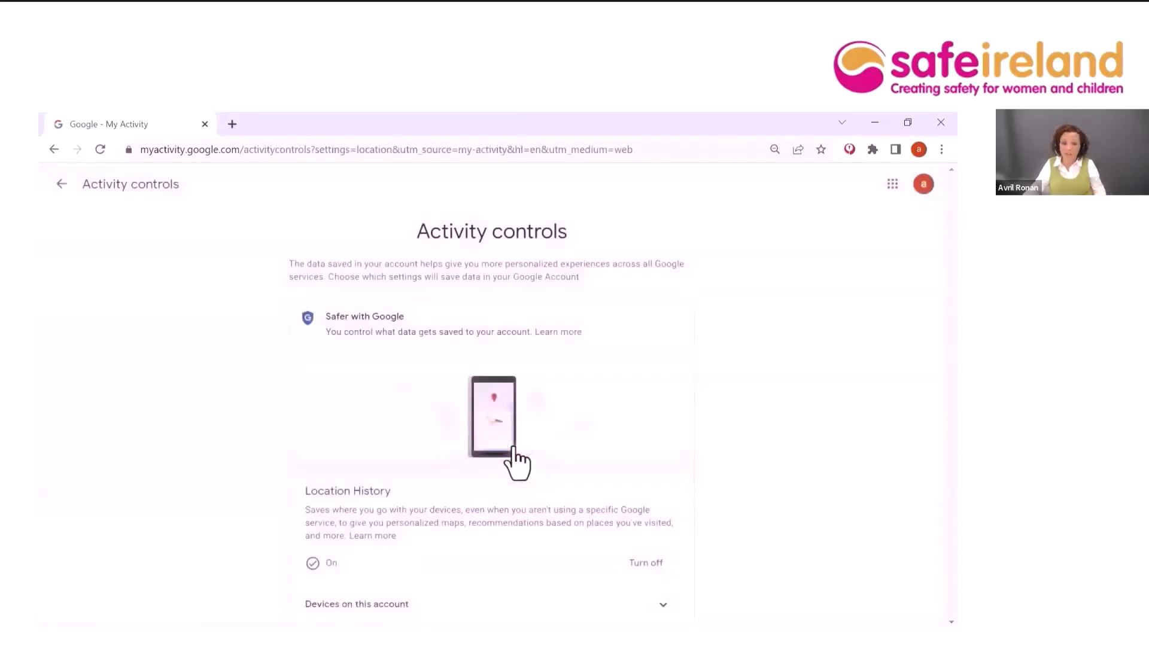
pyautogui.scroll(-3)
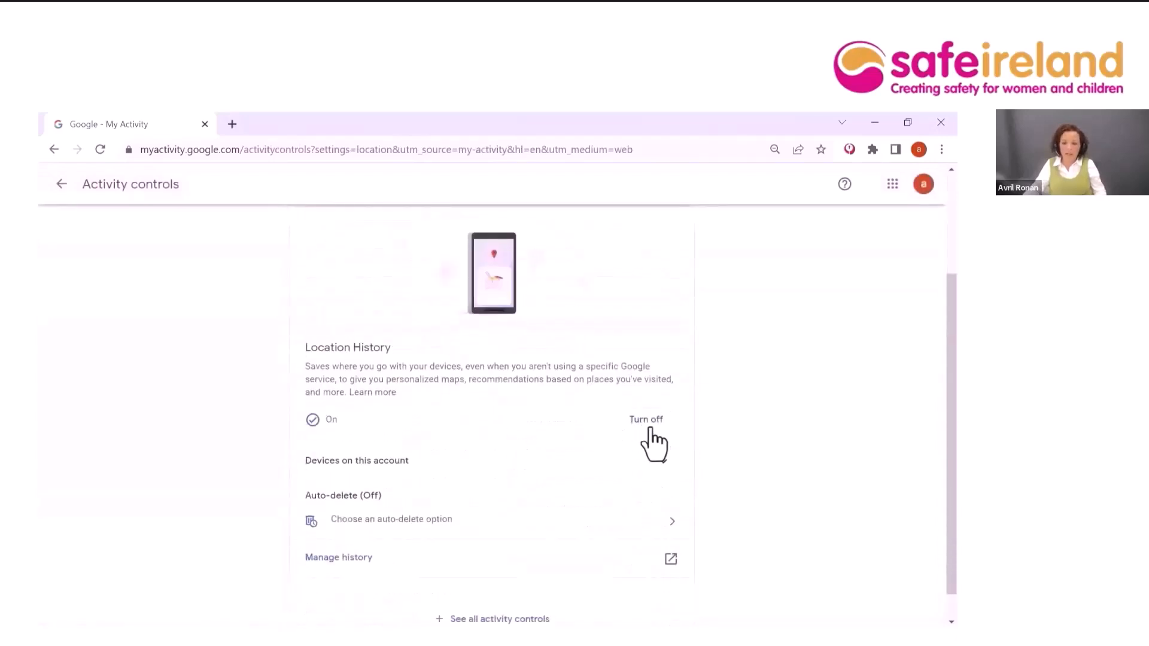
pyautogui.click(646, 419)
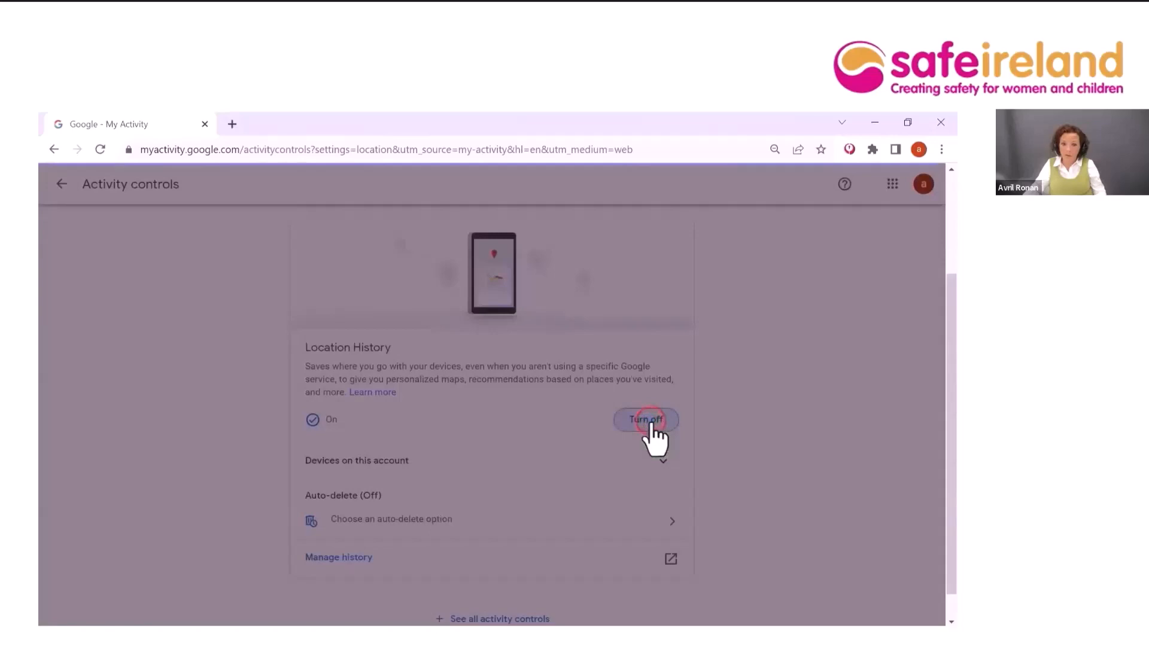
pyautogui.click(645, 419)
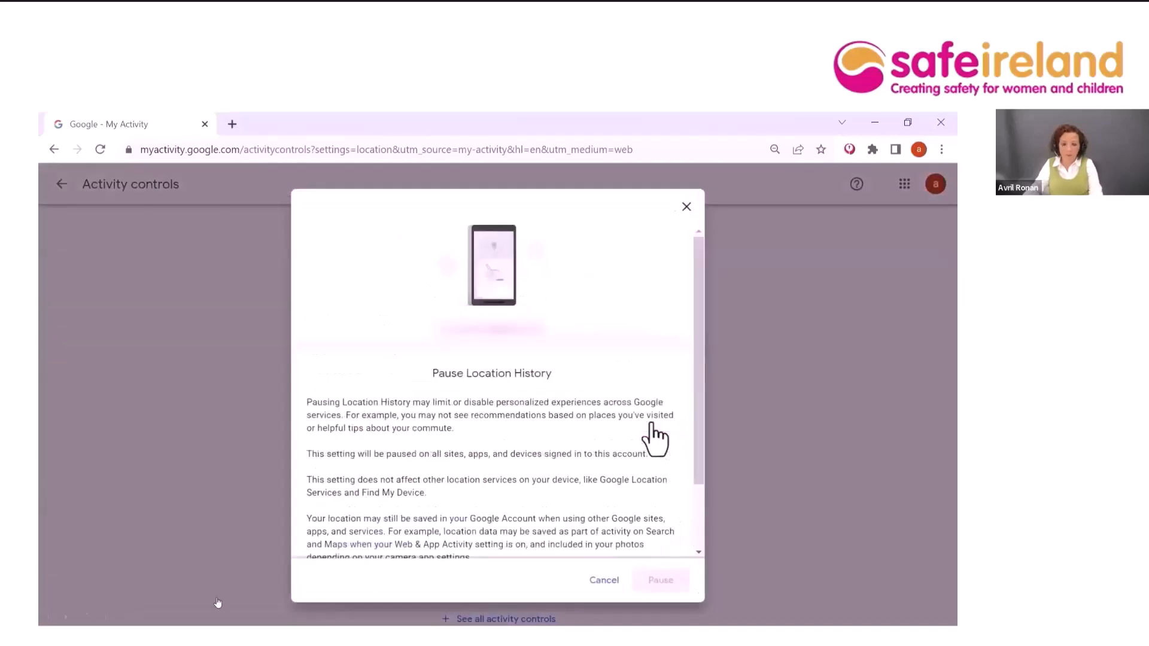
pyautogui.scroll(-3)
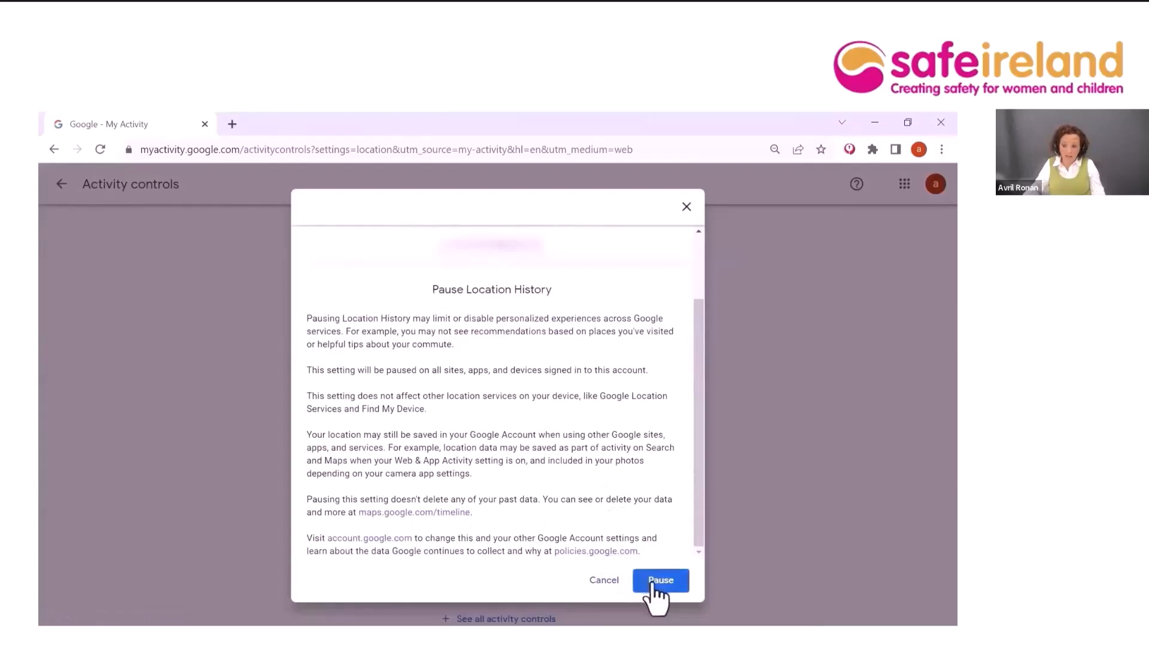
pyautogui.click(659, 581)
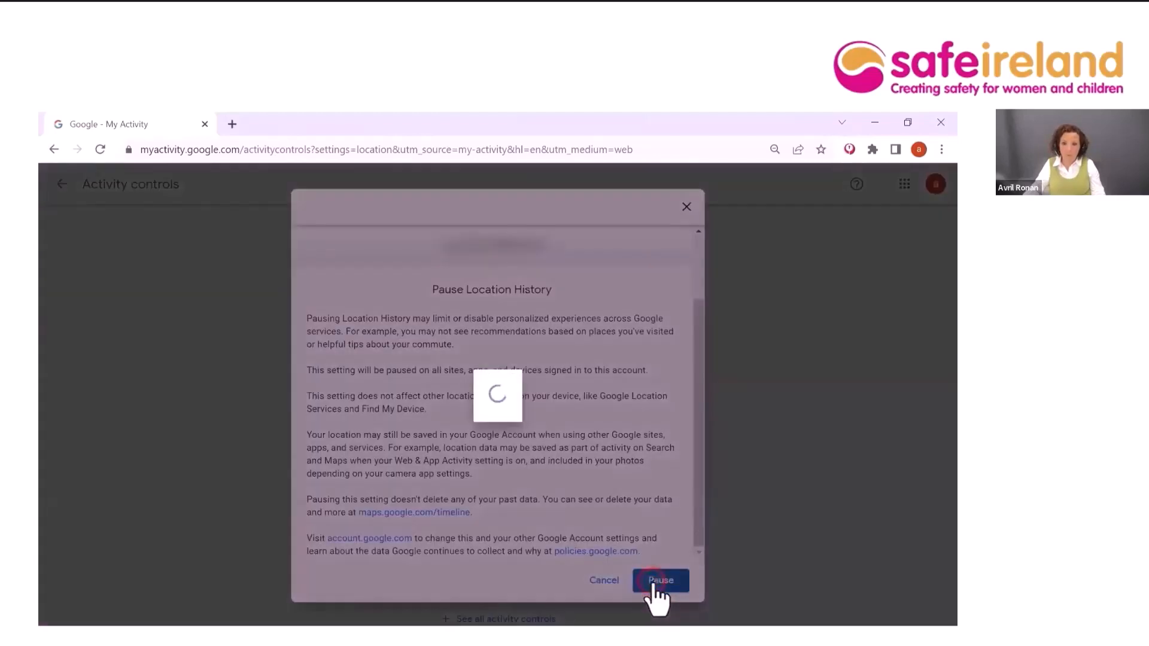
pyautogui.click(659, 580)
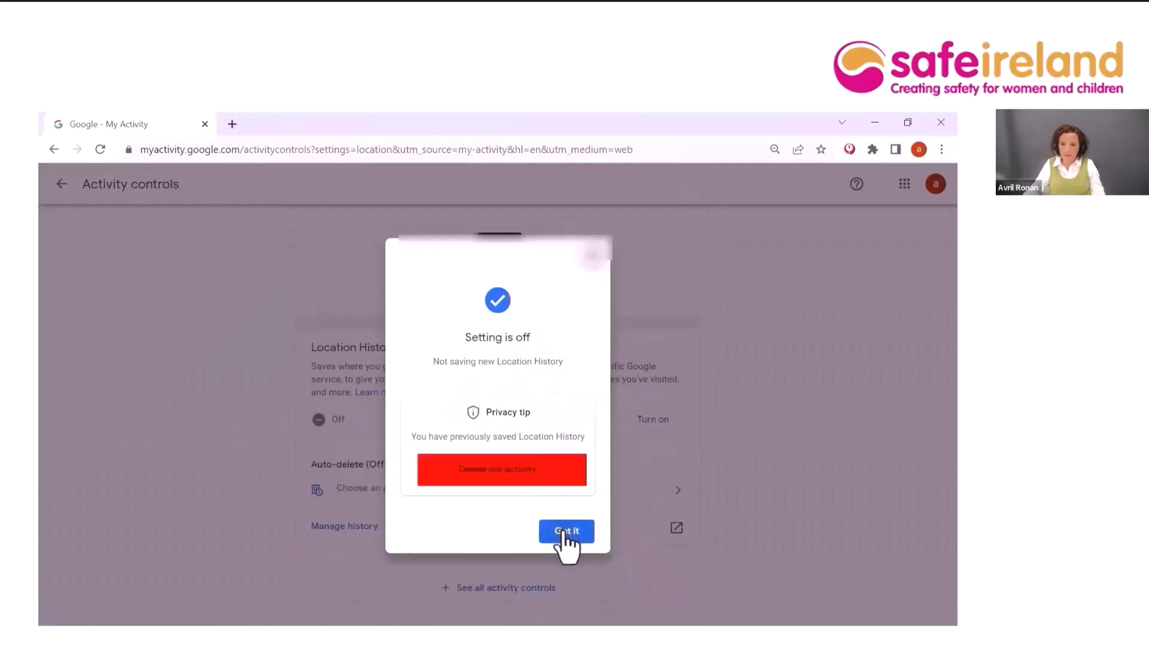
pyautogui.click(566, 531)
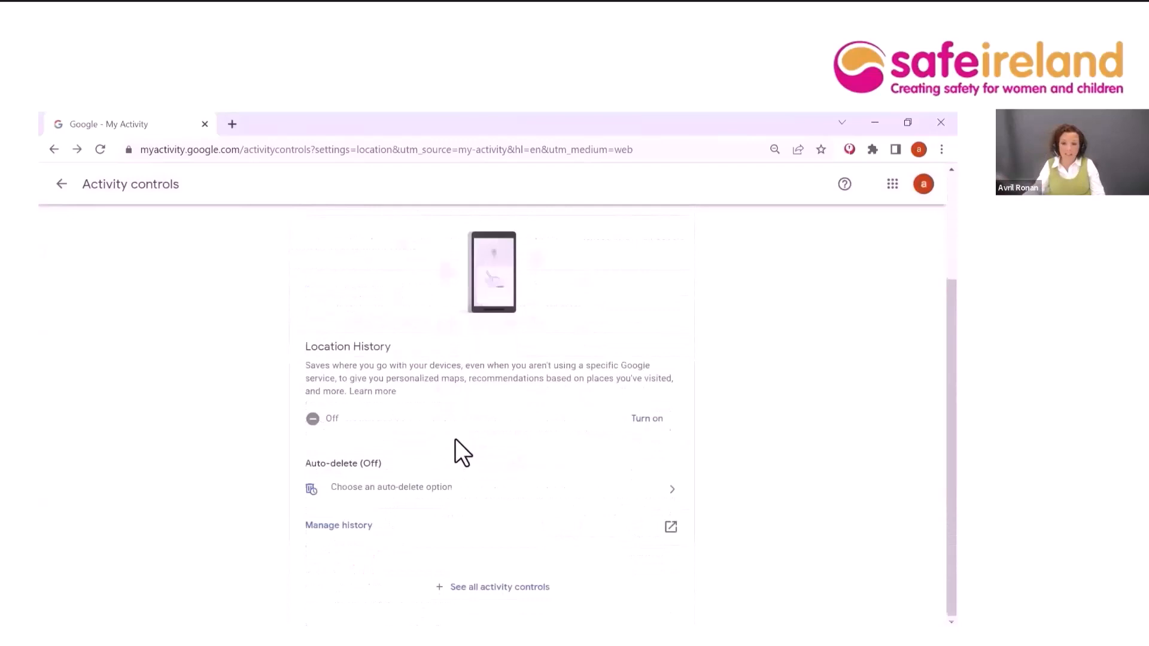
# - Dismiss Location History auto-delete choices and return to the My Google Activity overview
pyautogui.click(391, 486)
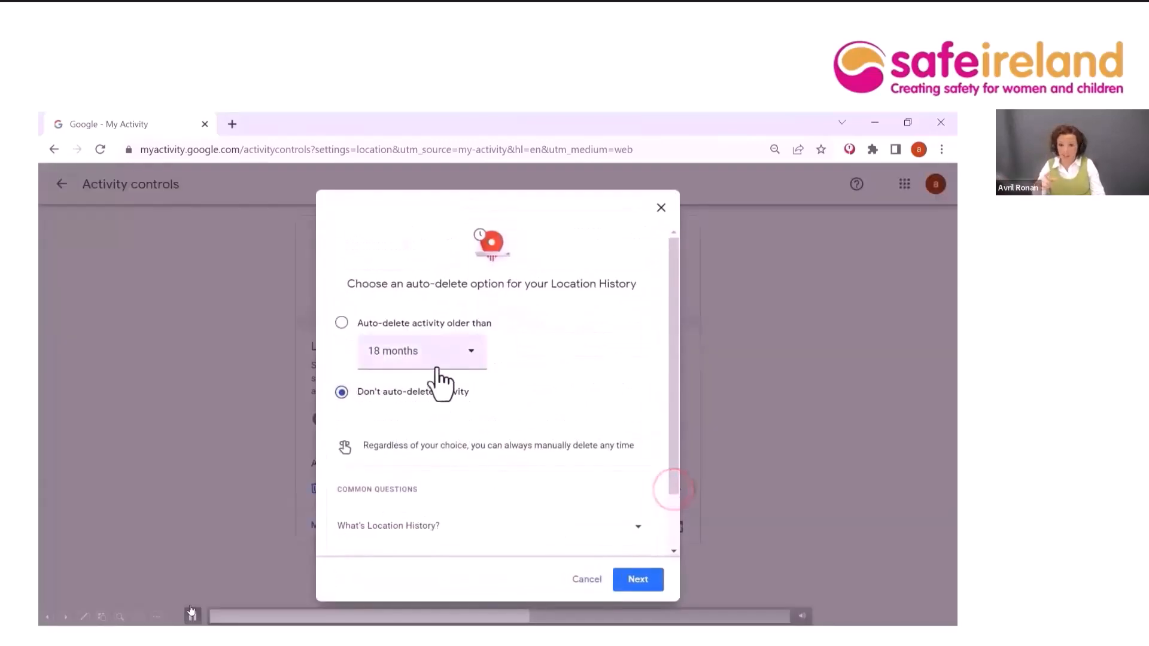
pyautogui.moveTo(593, 594)
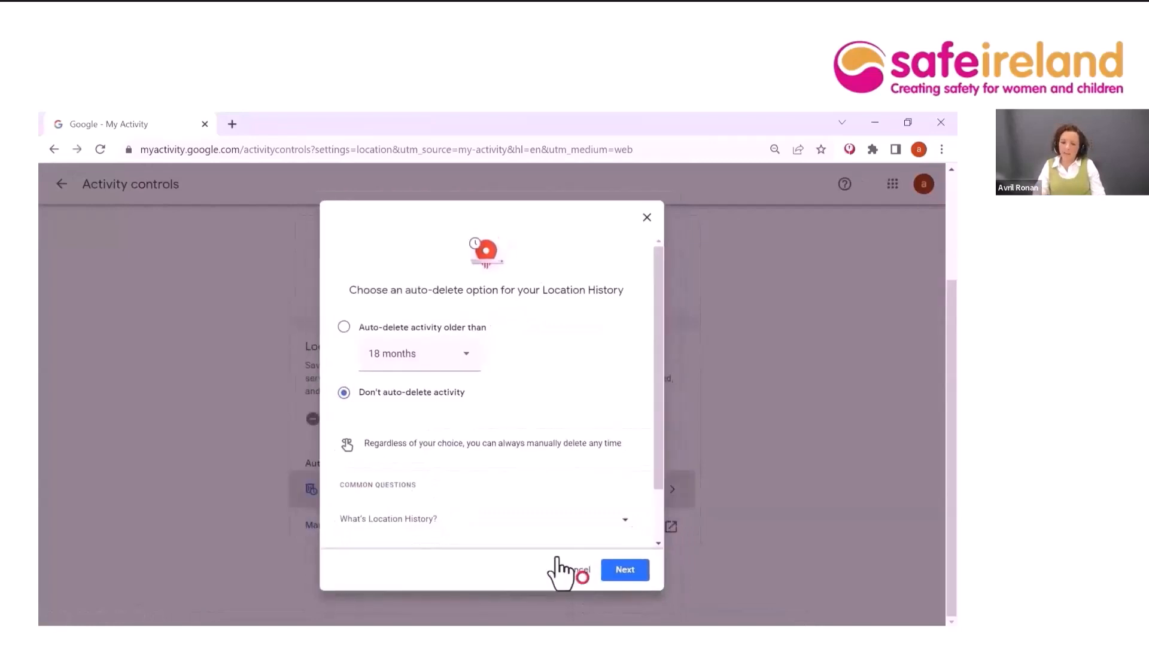
pyautogui.click(579, 570)
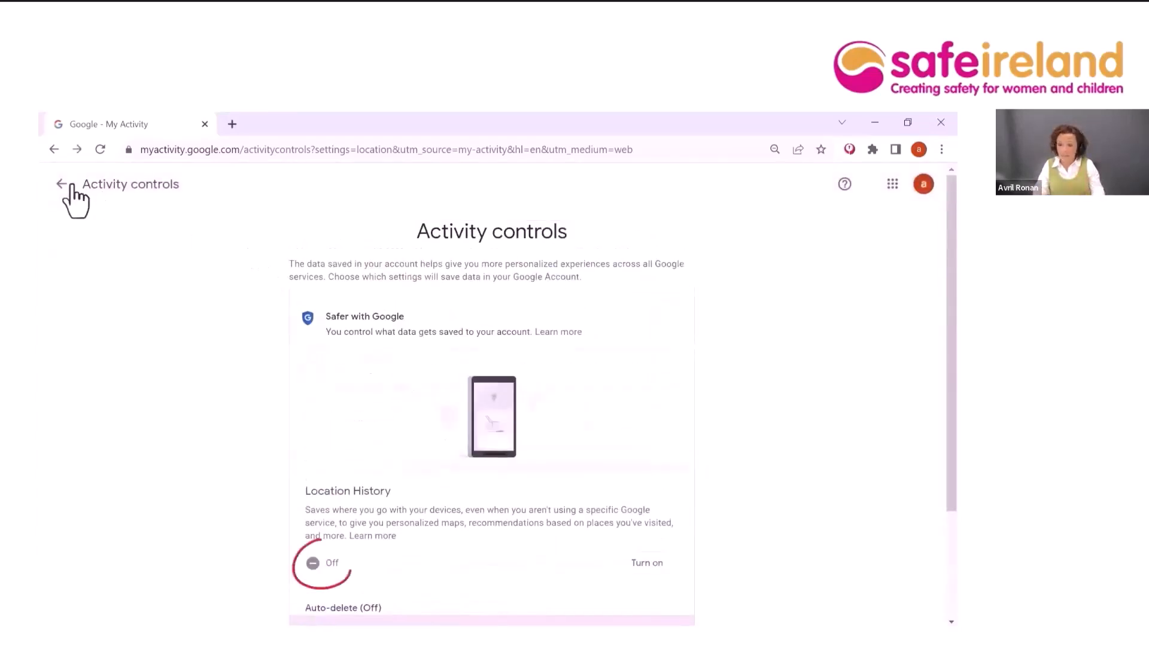
pyautogui.click(60, 183)
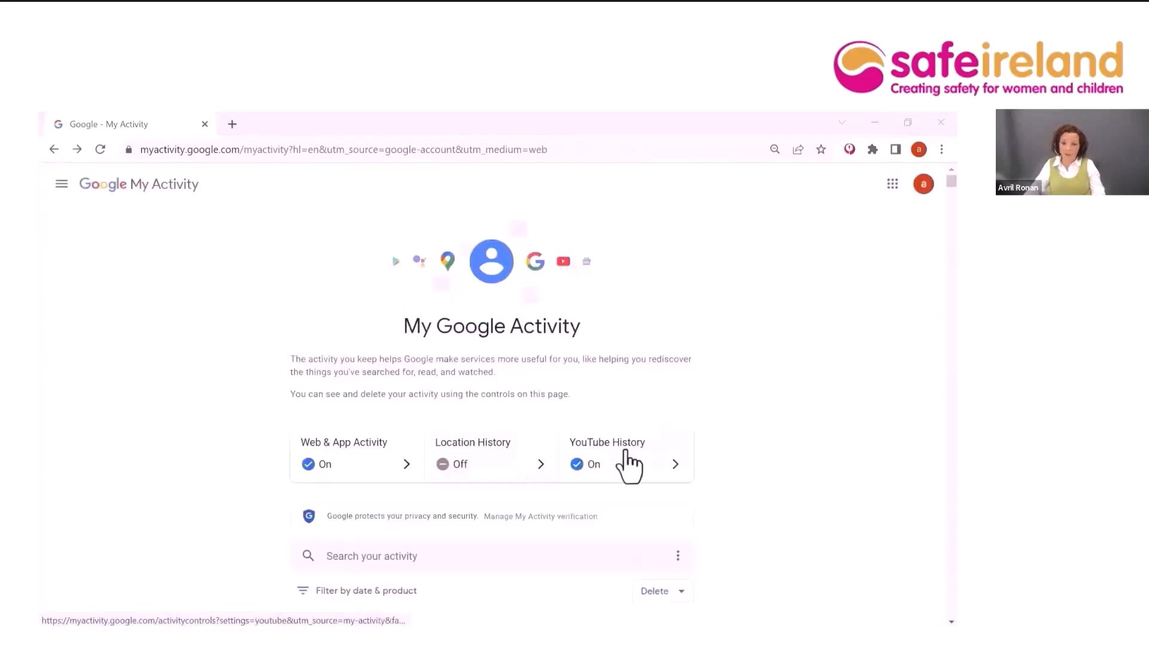
pyautogui.click(675, 464)
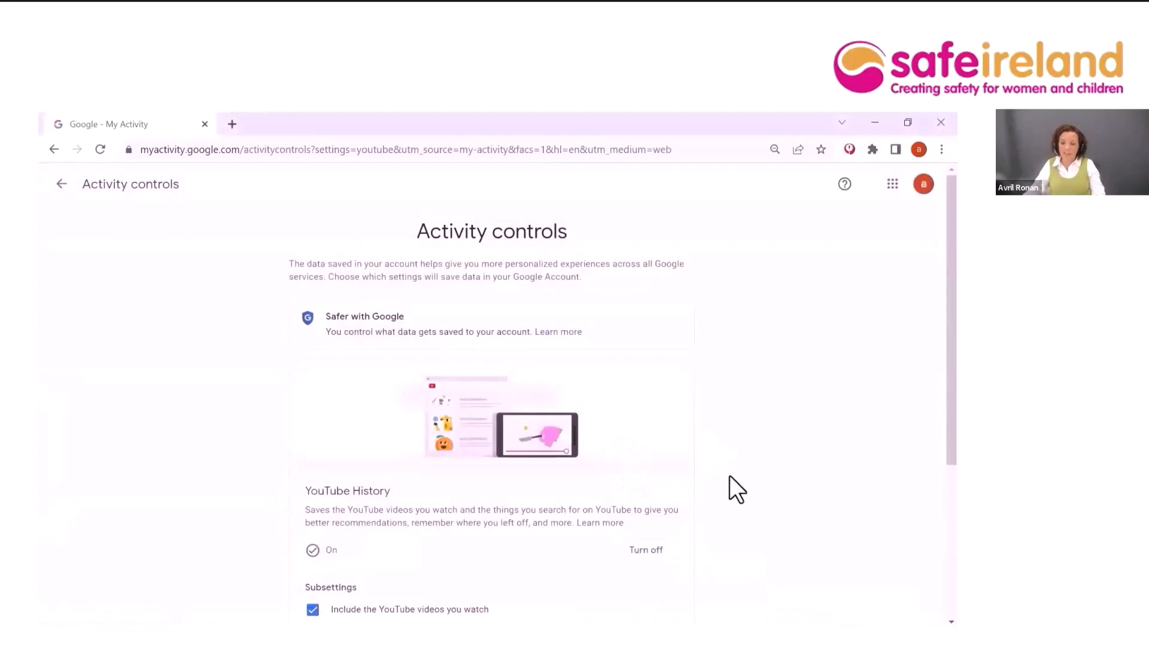
pyautogui.scroll(-3)
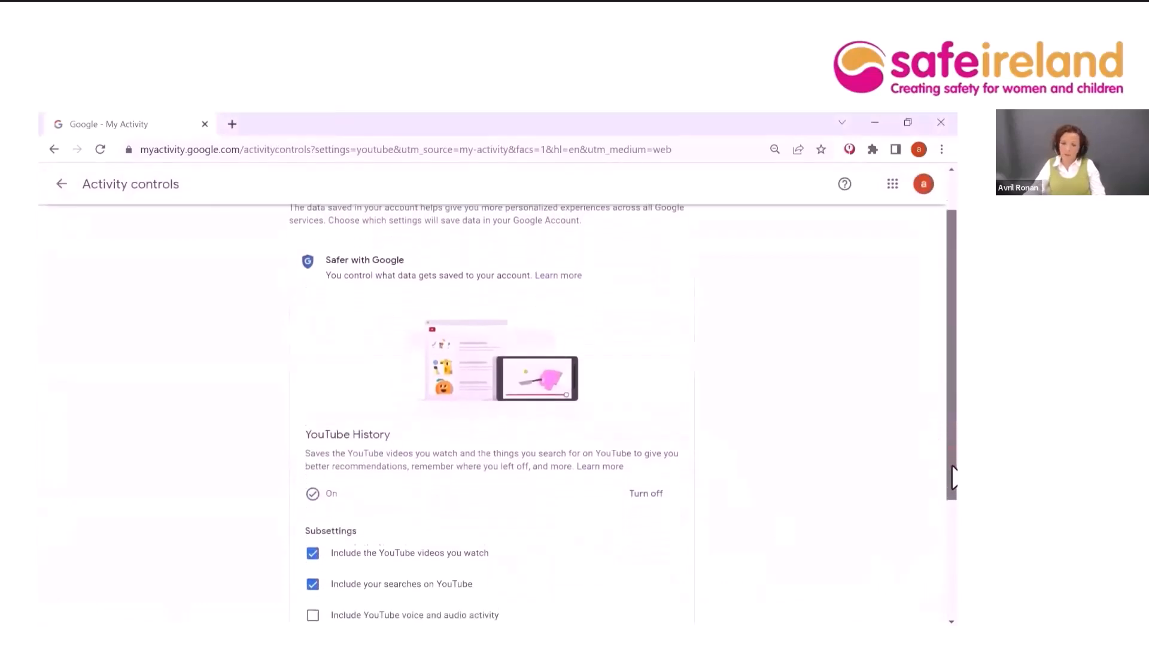
pyautogui.scroll(-3)
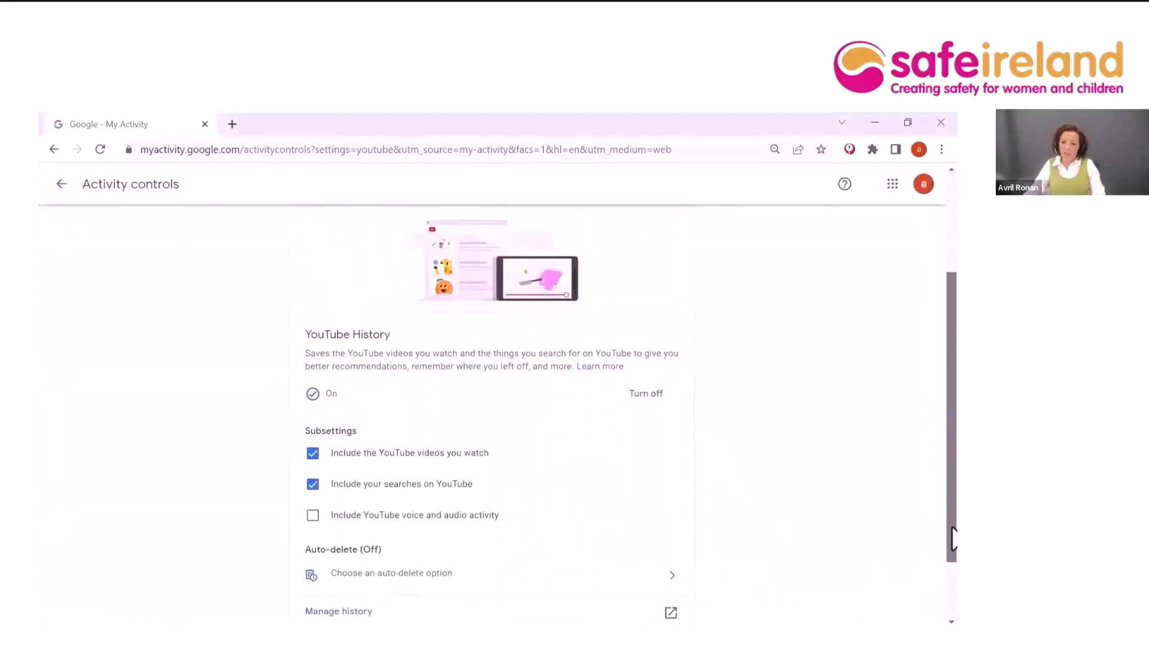
pyautogui.click(645, 394)
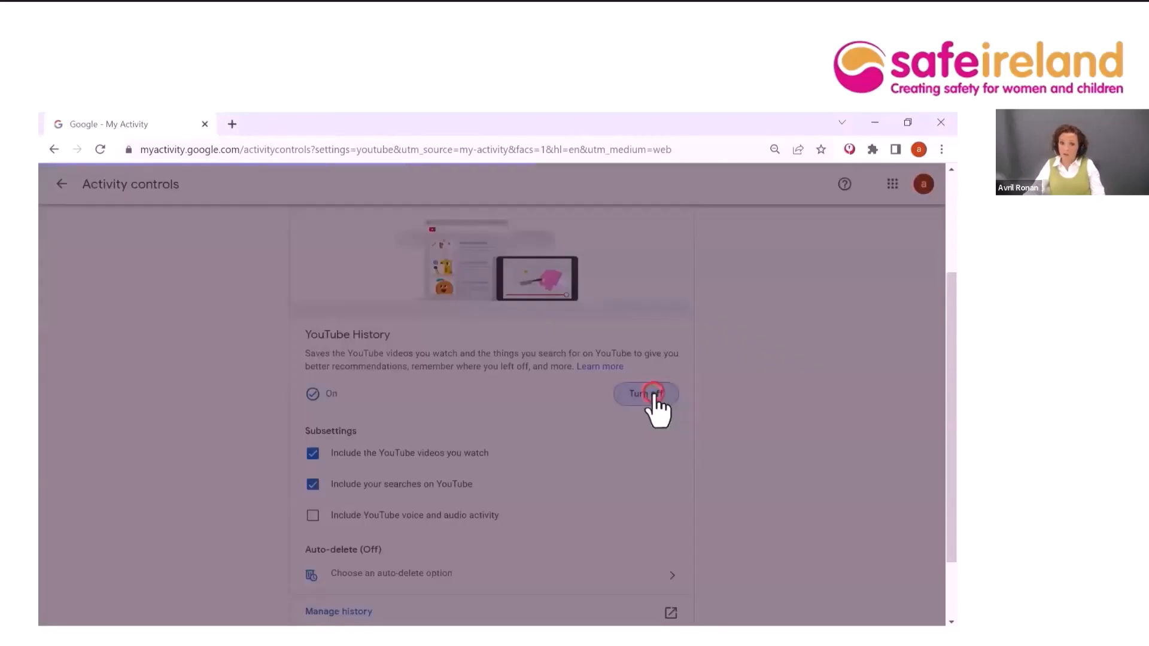
pyautogui.click(645, 393)
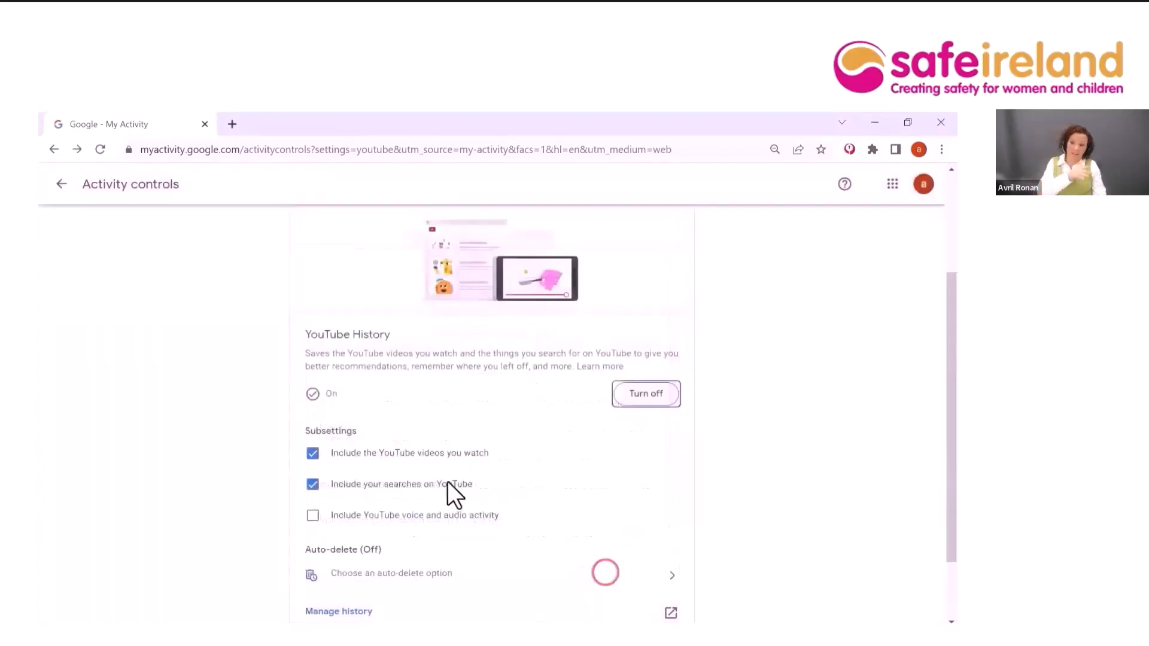
pyautogui.scroll(-3)
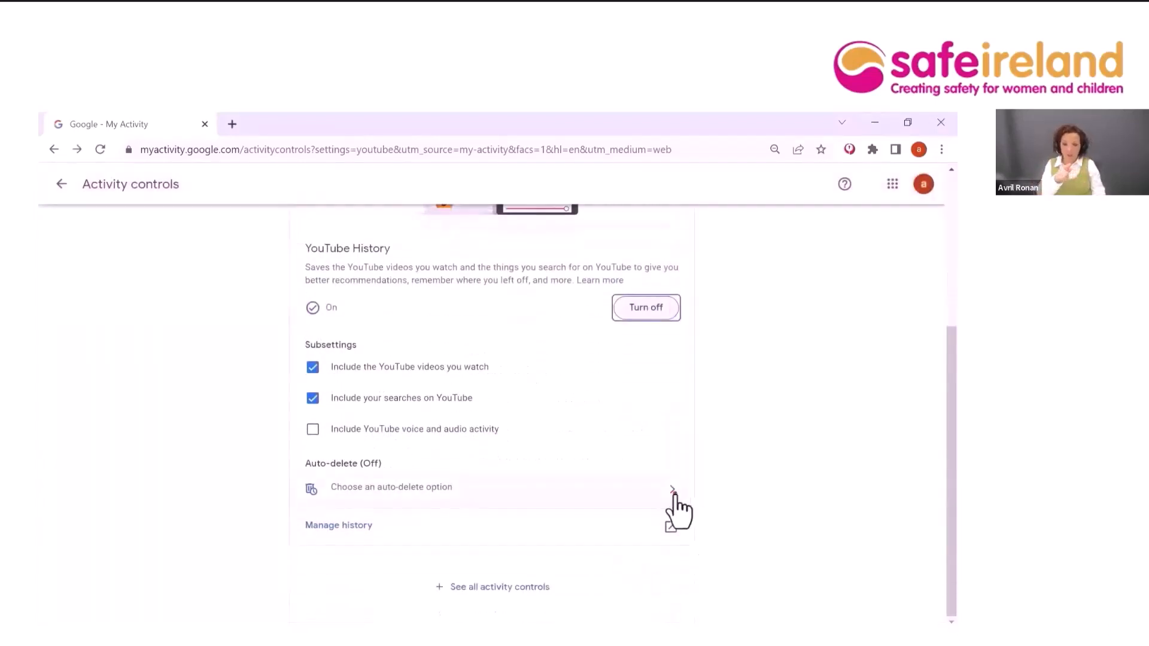
pyautogui.click(392, 486)
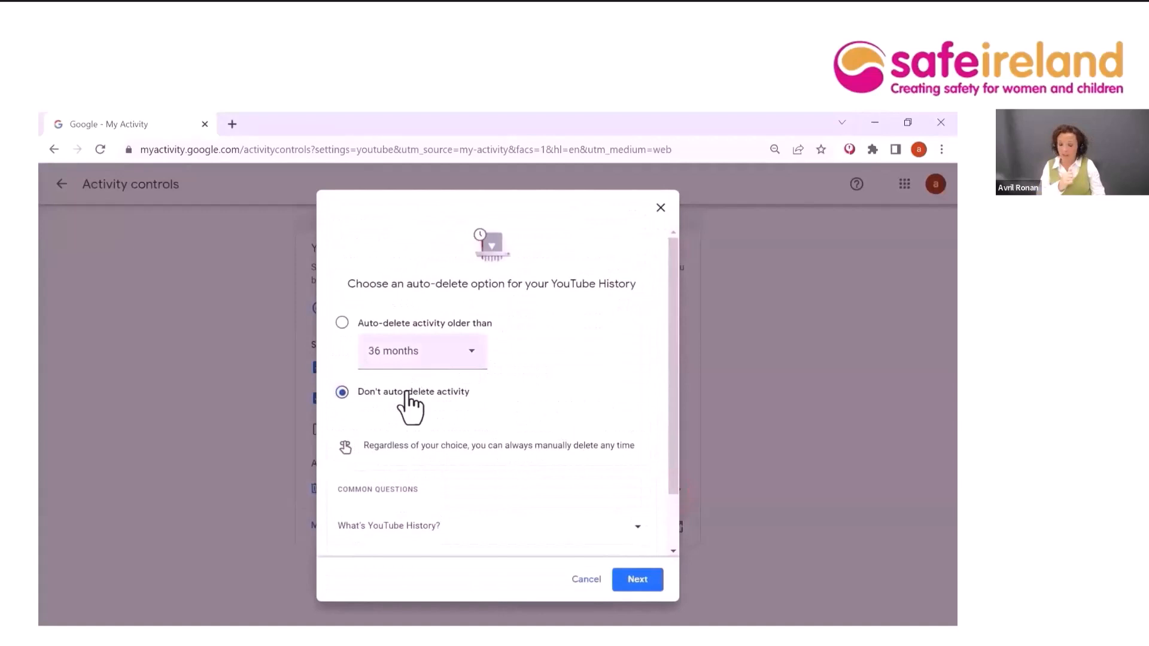
pyautogui.moveTo(595, 590)
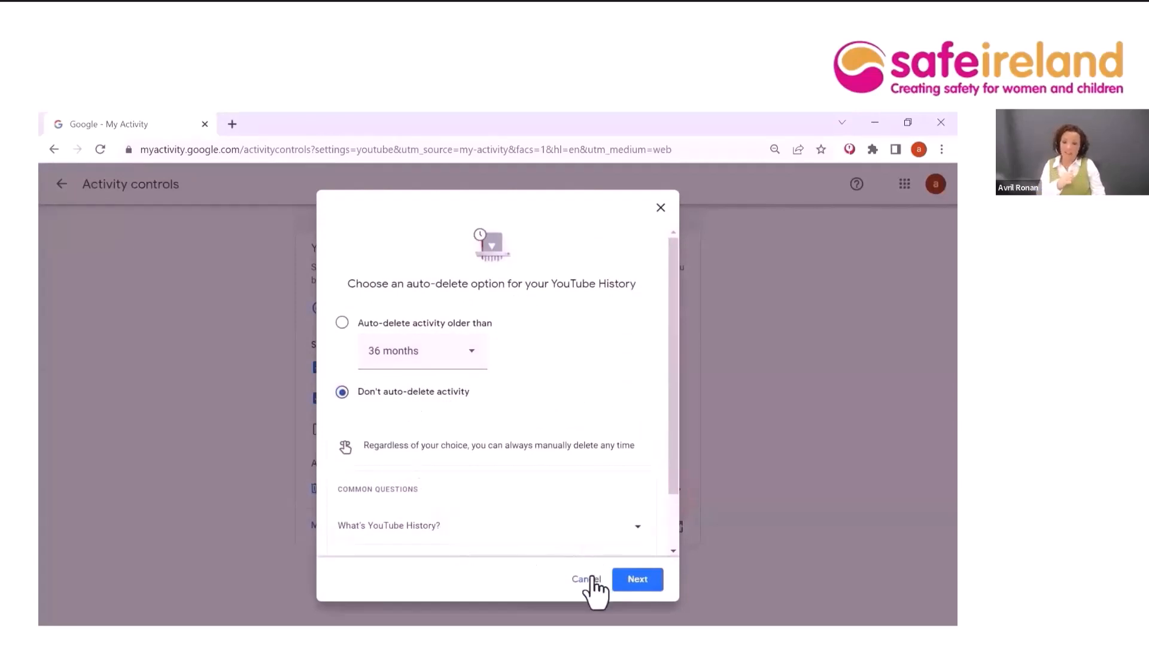
pyautogui.scroll(-3)
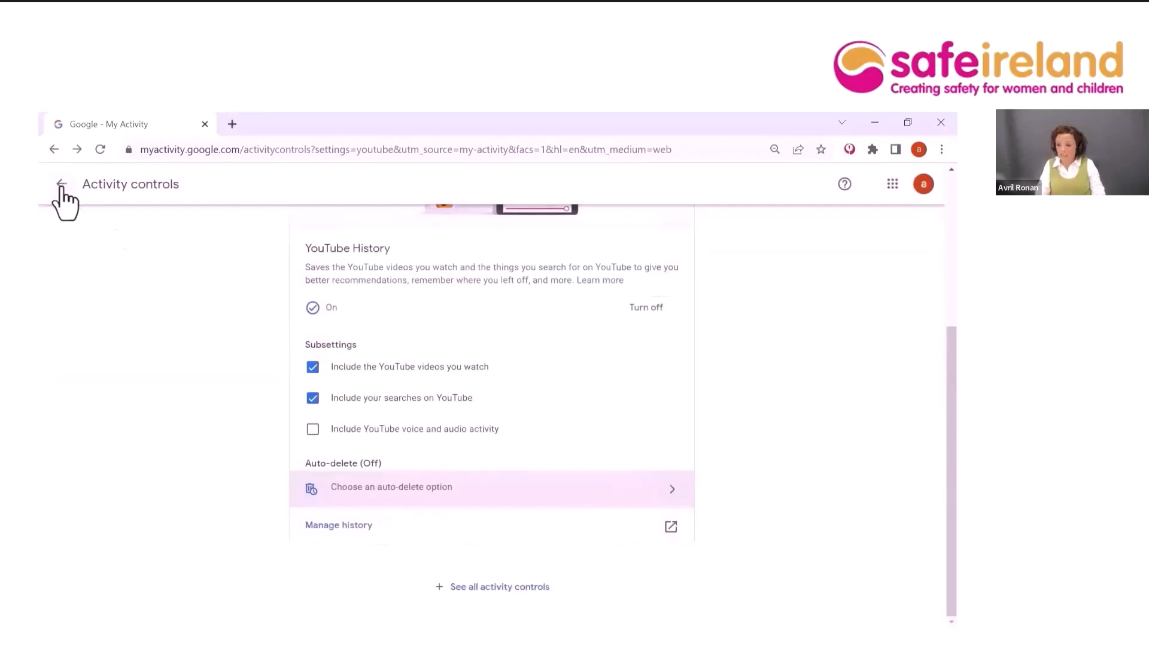
pyautogui.click(61, 184)
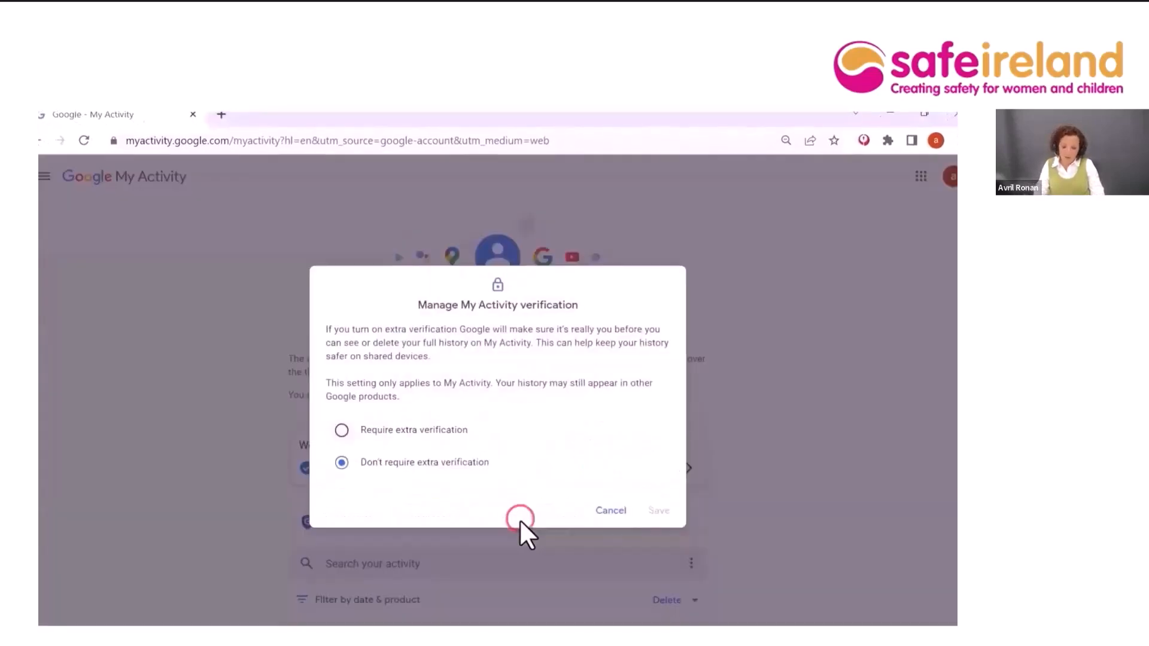
pyautogui.click(342, 431)
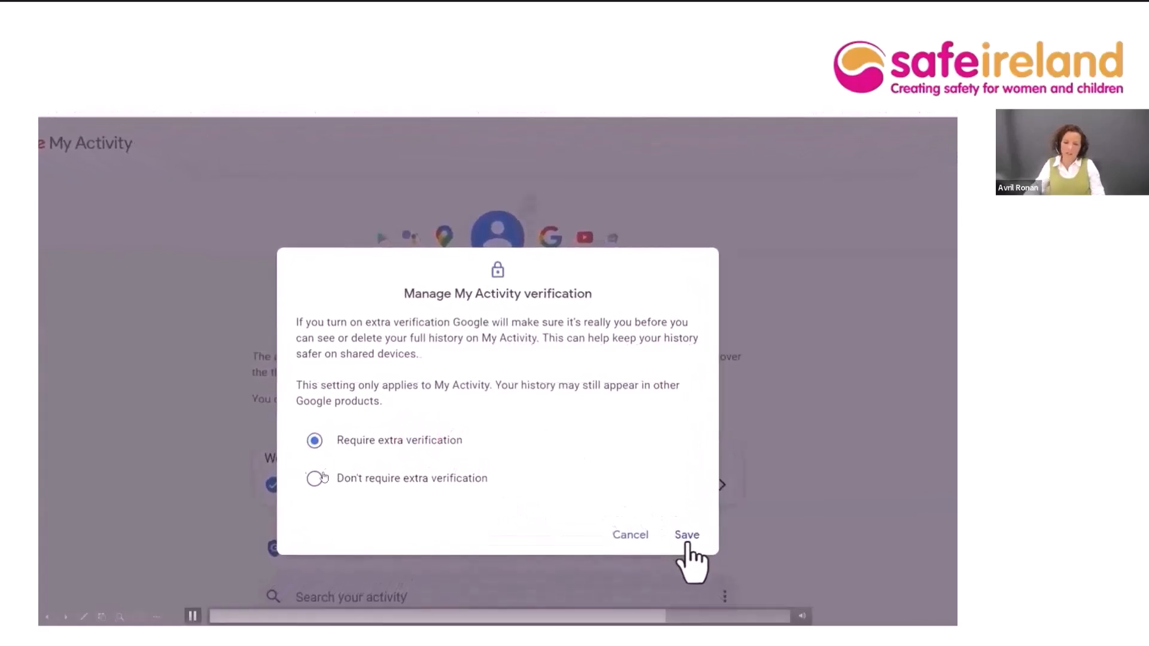
pyautogui.click(192, 617)
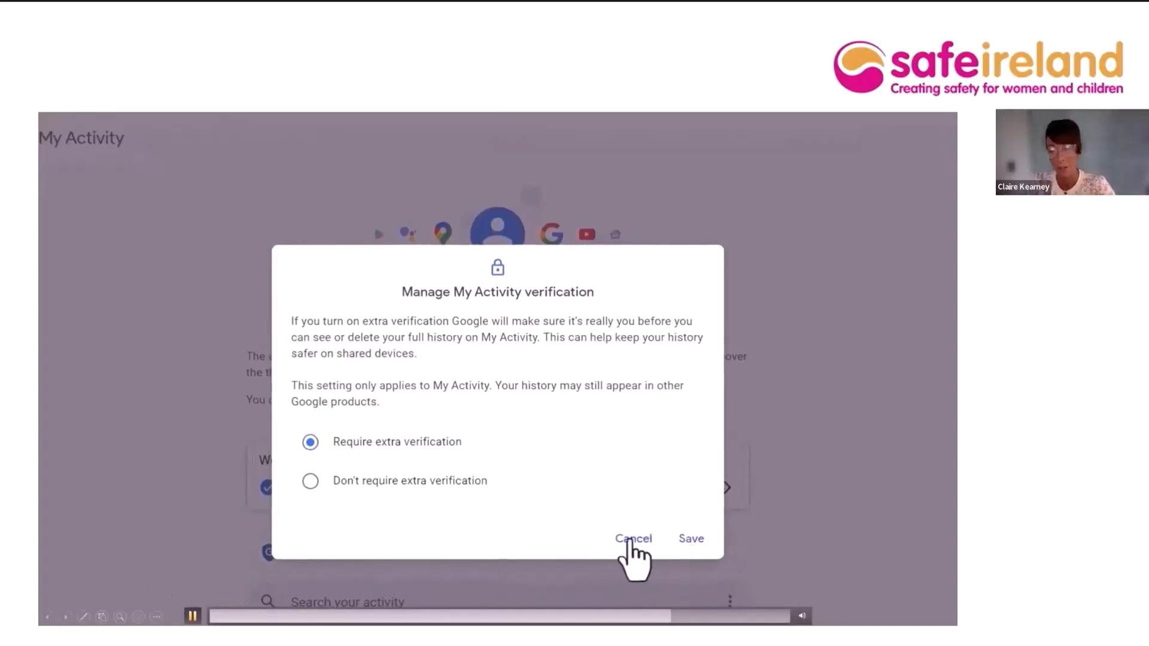
pyautogui.click(193, 616)
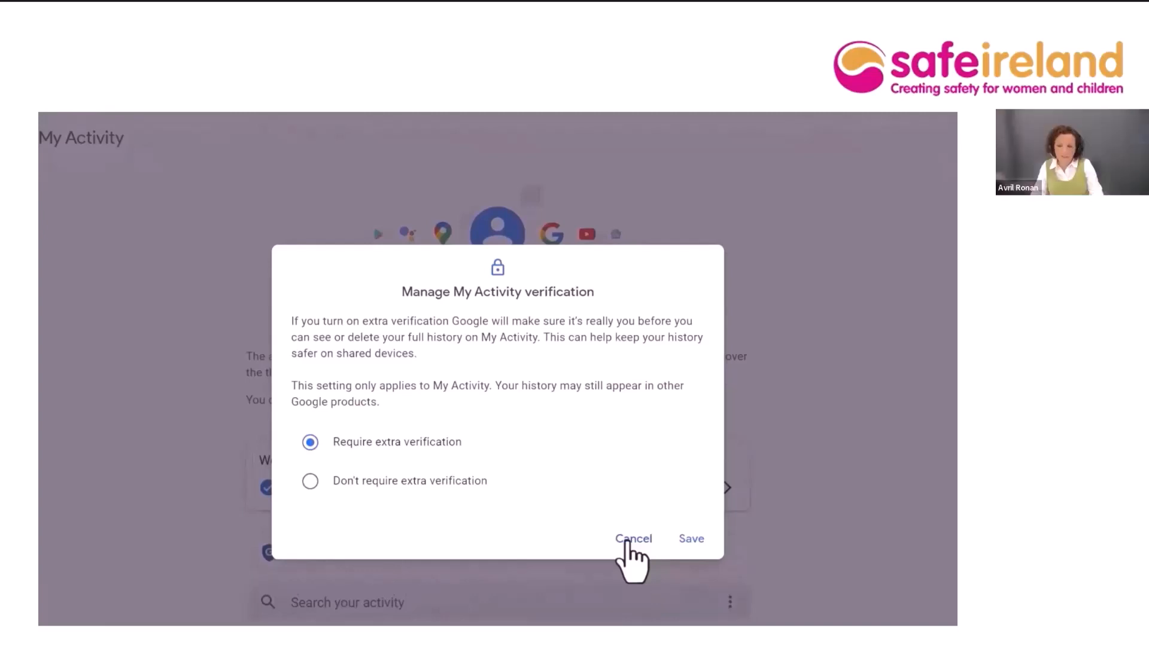
pyautogui.click(633, 539)
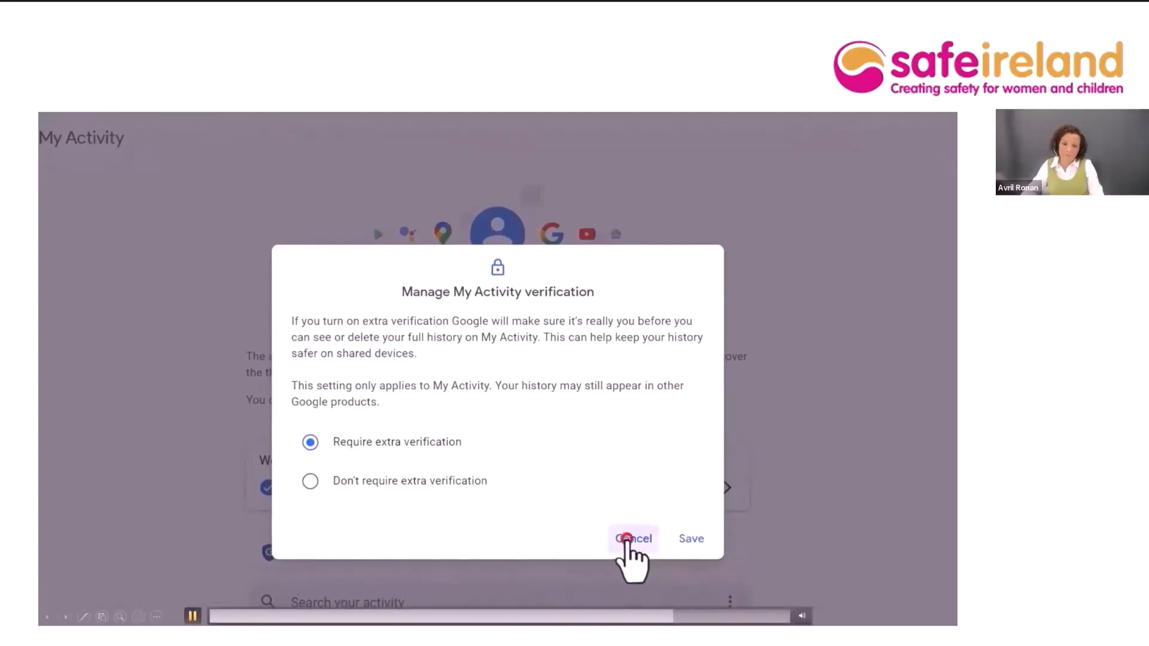
pyautogui.click(632, 539)
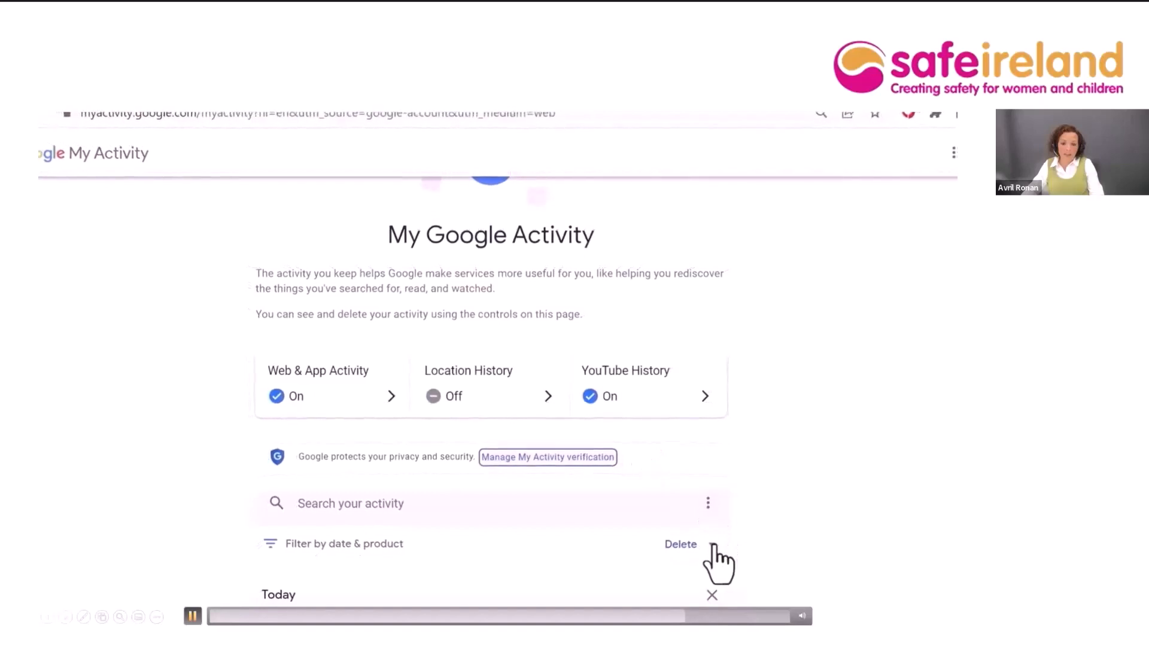
# - Delete the last hour of activity from the Delete menu
pyautogui.click(680, 544)
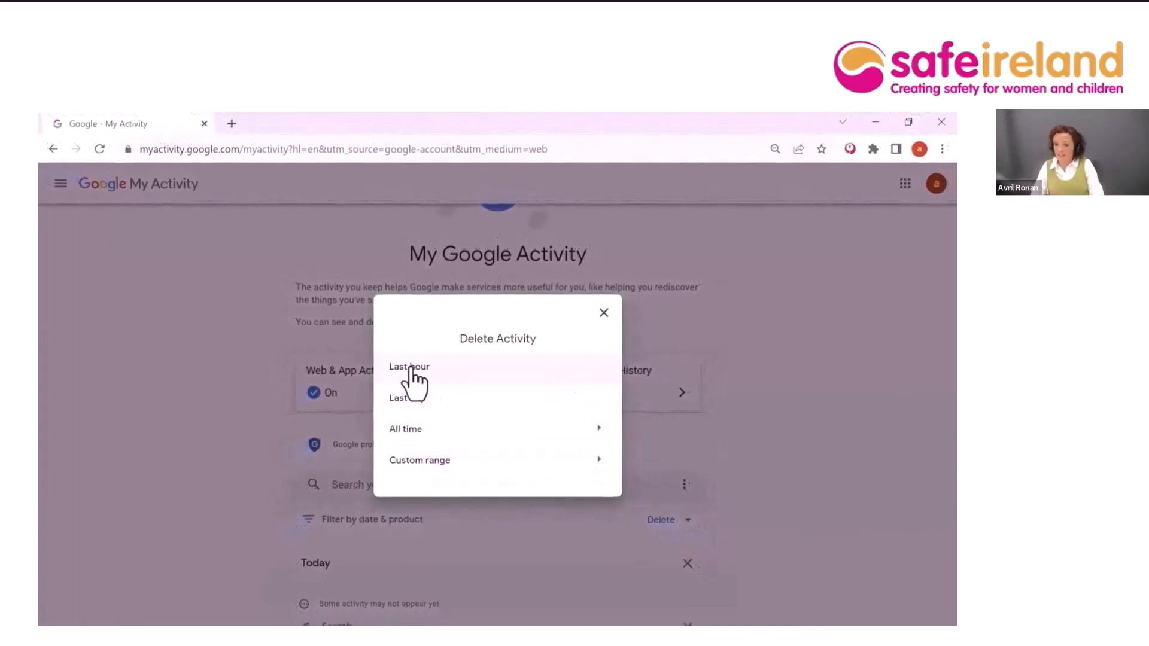
pyautogui.click(409, 366)
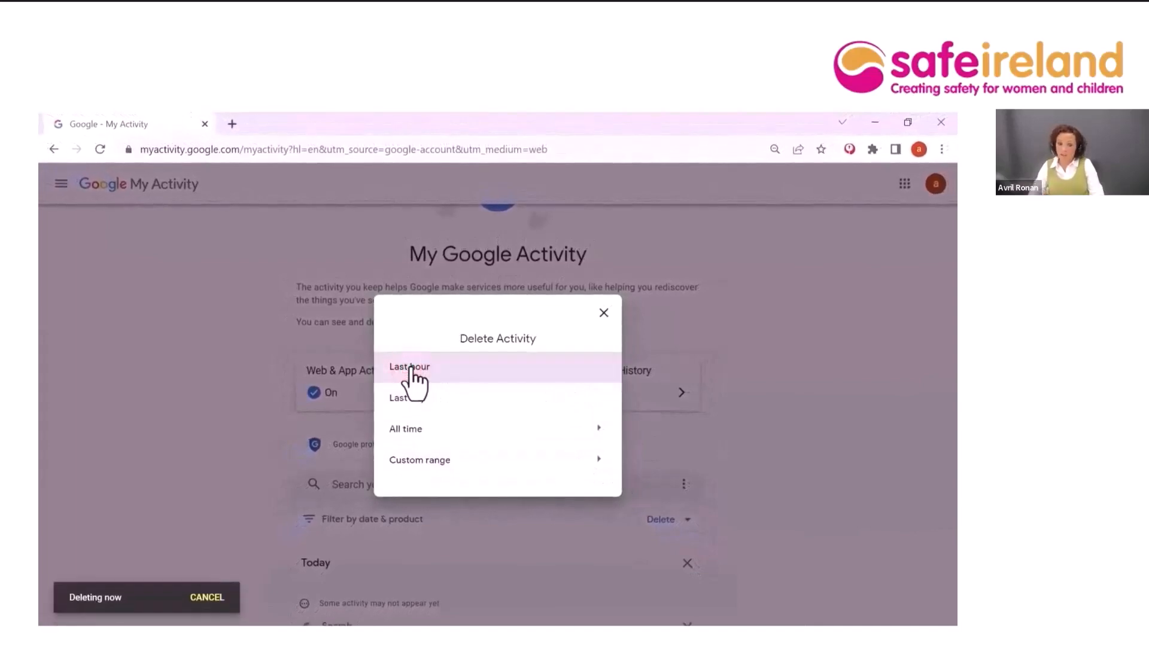
pyautogui.click(409, 366)
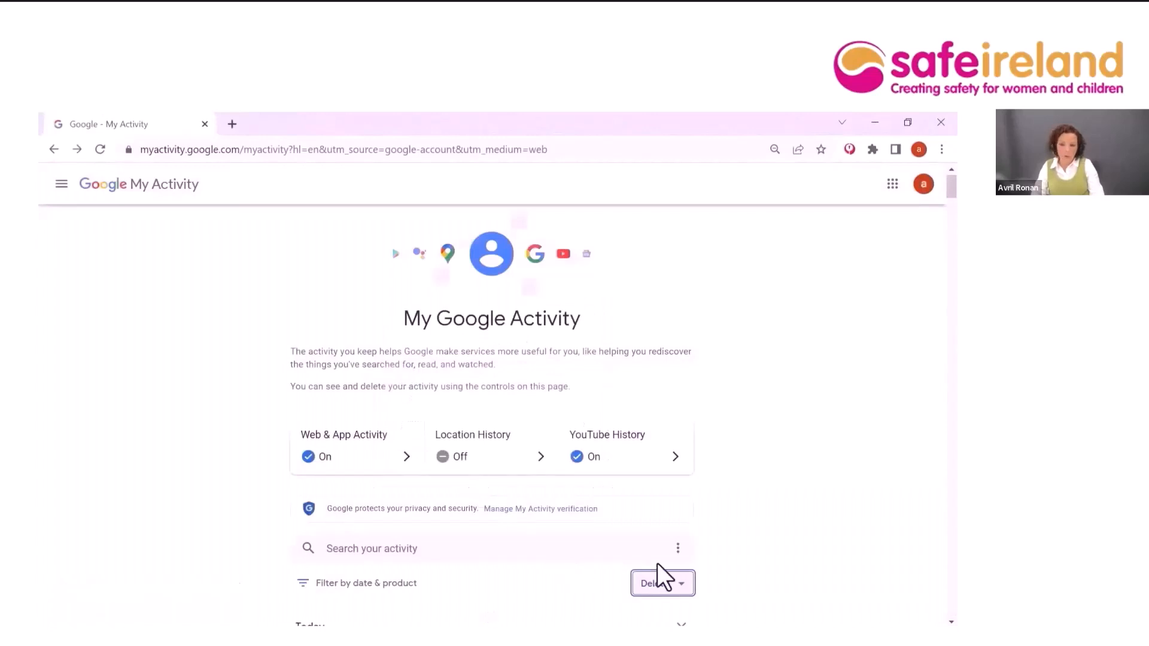
# - Start a custom-range deletion after August 14, 2022 and continue to products
pyautogui.click(656, 583)
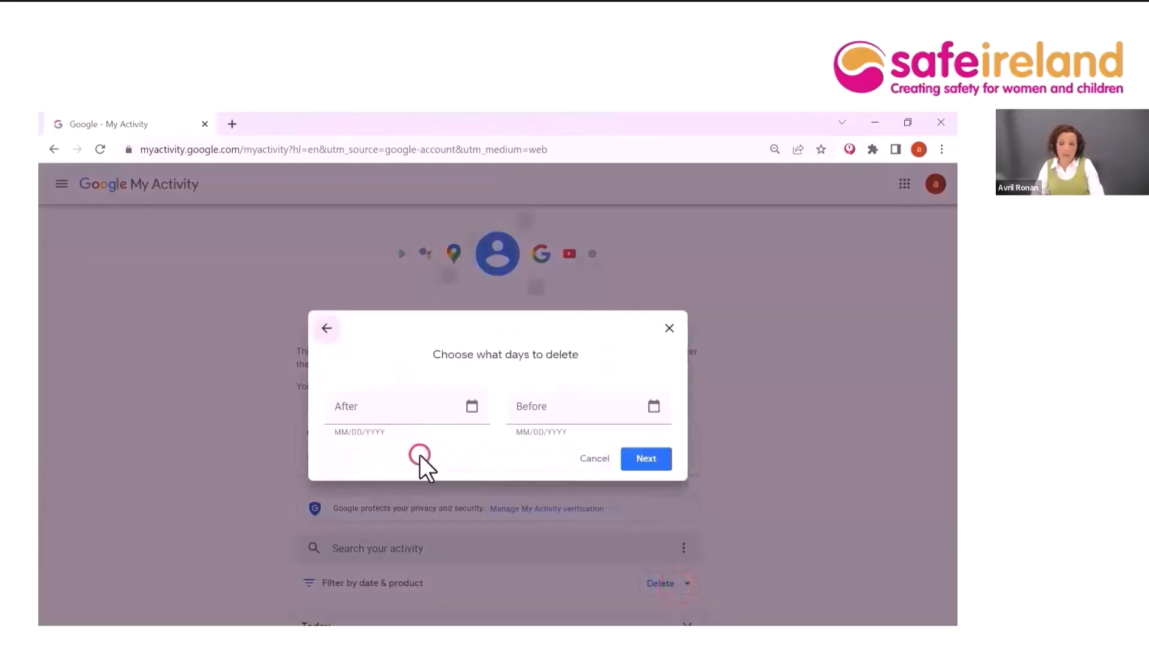
pyautogui.click(473, 408)
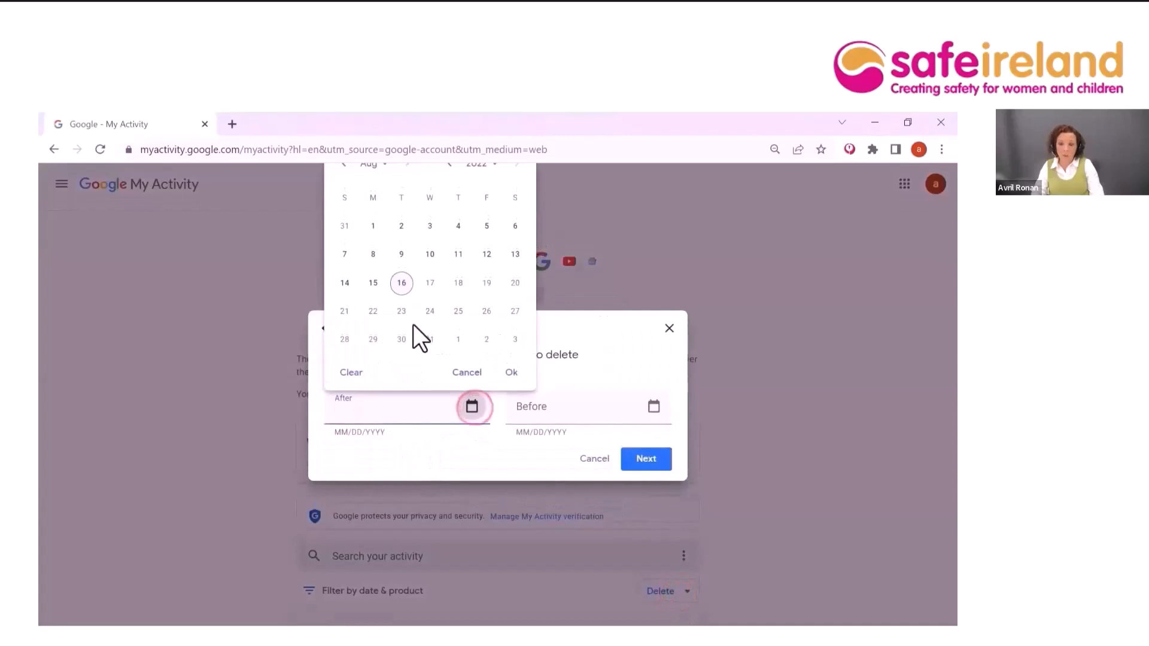
pyautogui.click(344, 283)
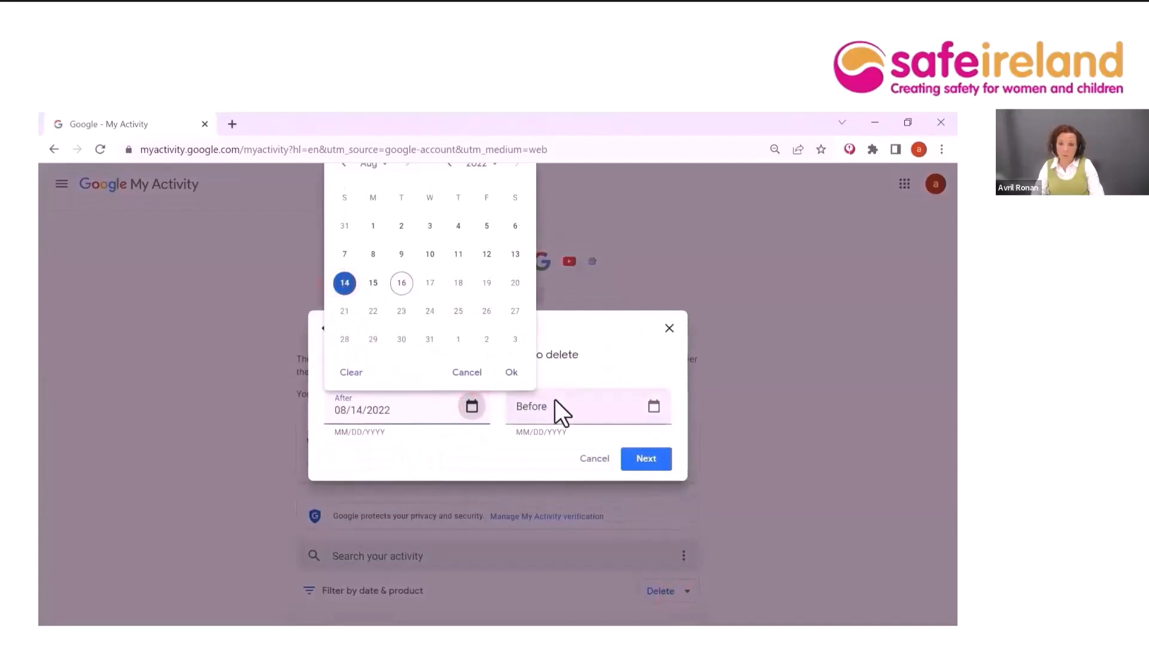
pyautogui.click(653, 407)
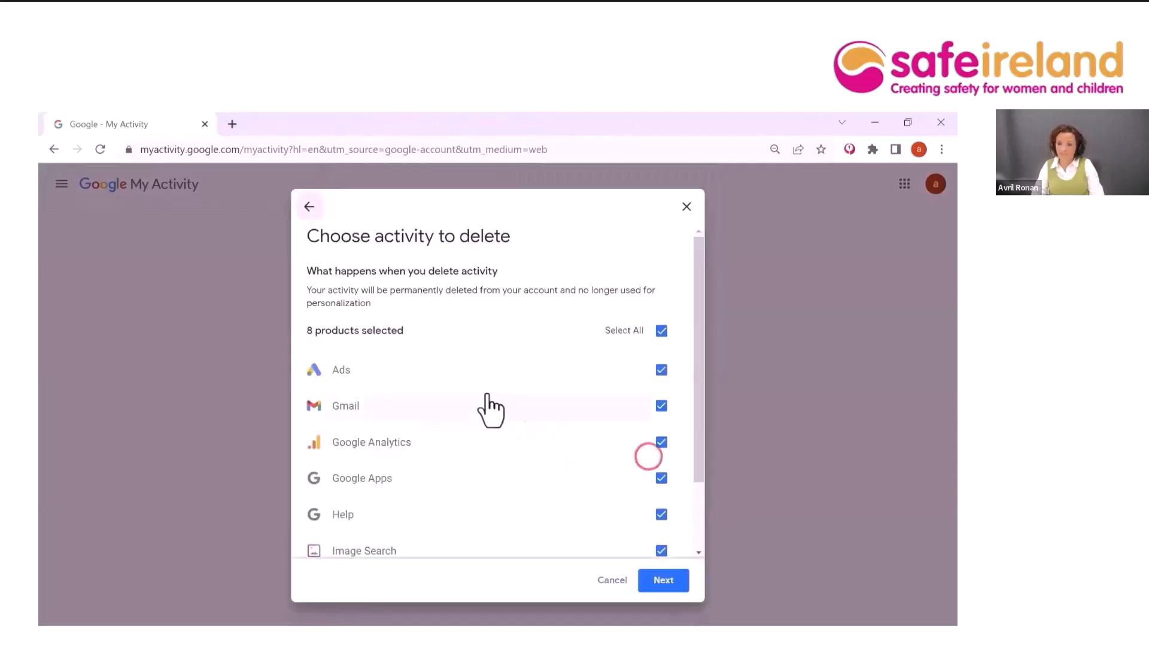
# - Exclude Ads from the Aug 14–16 deletion, then cancel at confirmation
pyautogui.click(661, 369)
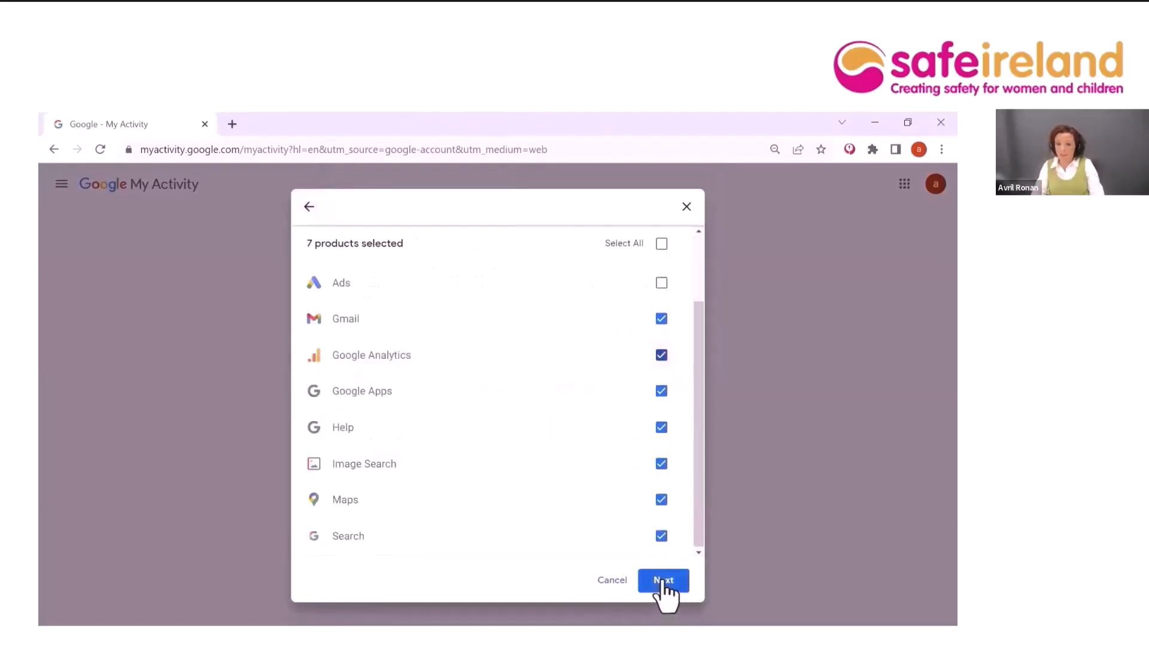
pyautogui.click(662, 580)
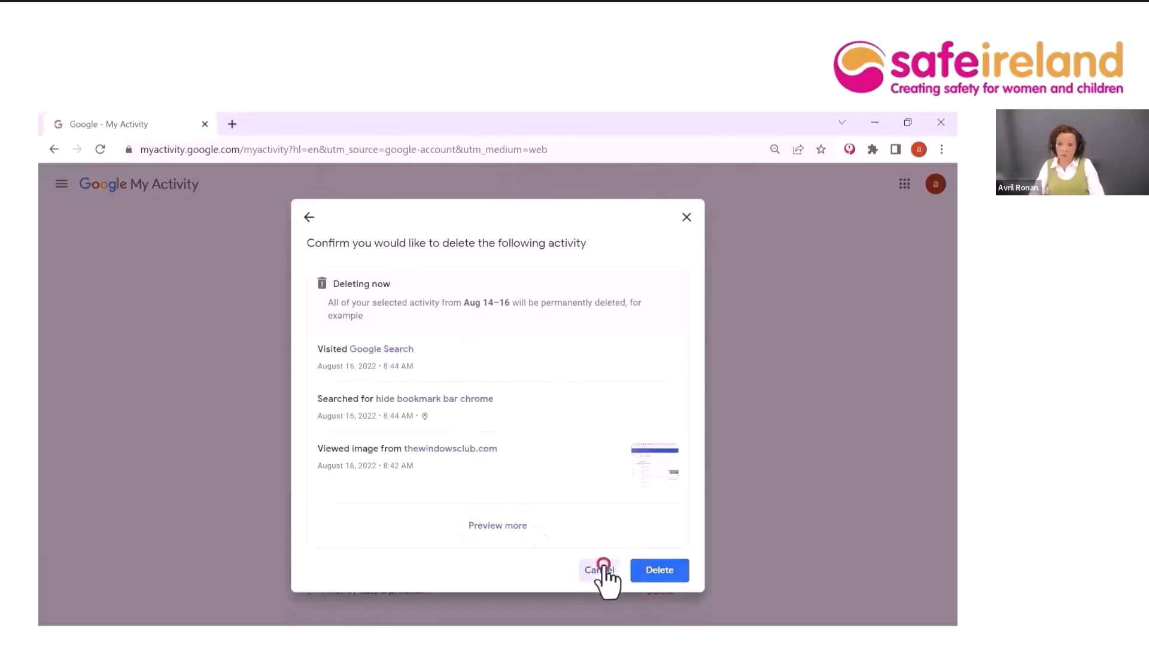
pyautogui.click(600, 570)
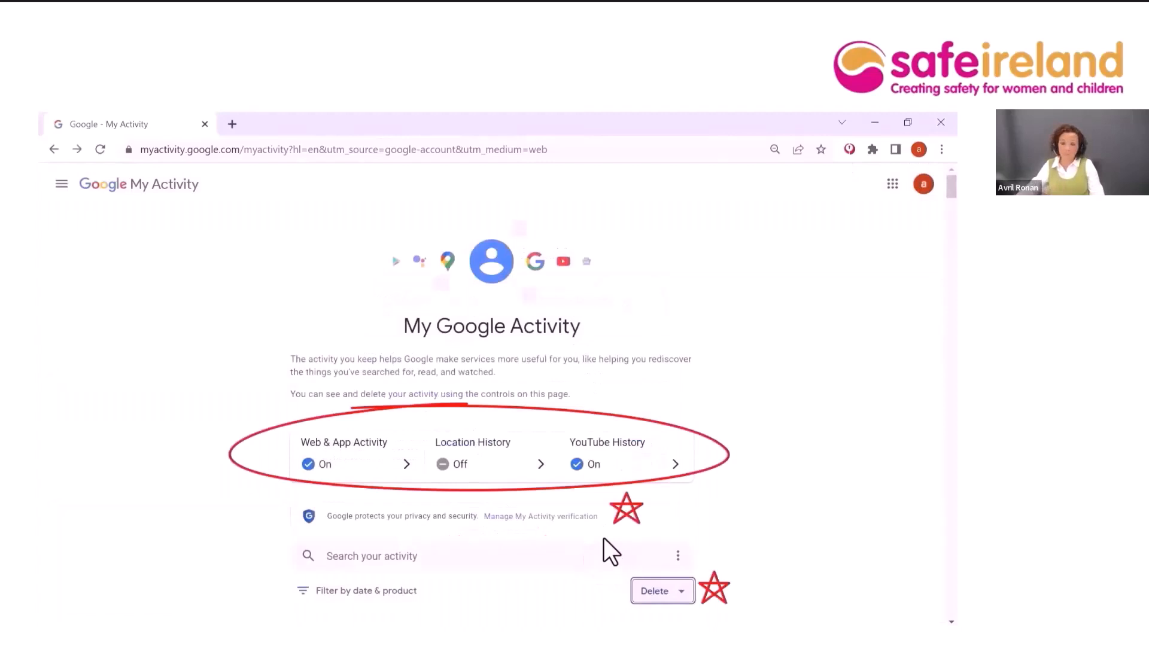